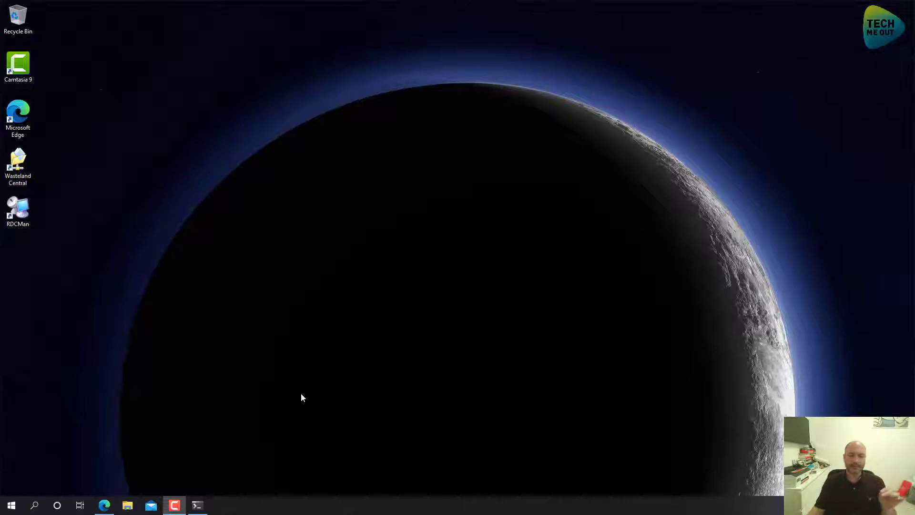
# View the 'How to Change the Controller Version Using SSH' article down to the UDM/UDM-Pro steps
pyautogui.click(104, 505)
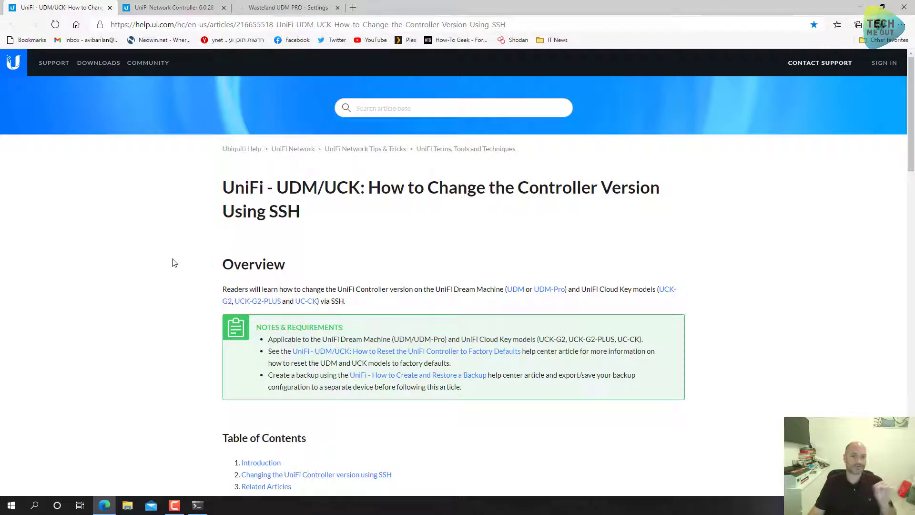
pyautogui.scroll(-3)
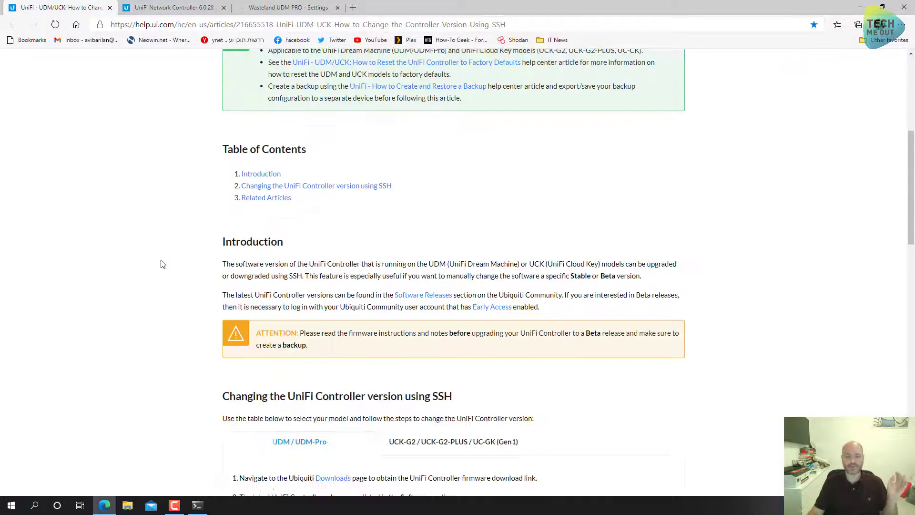
pyautogui.scroll(-3)
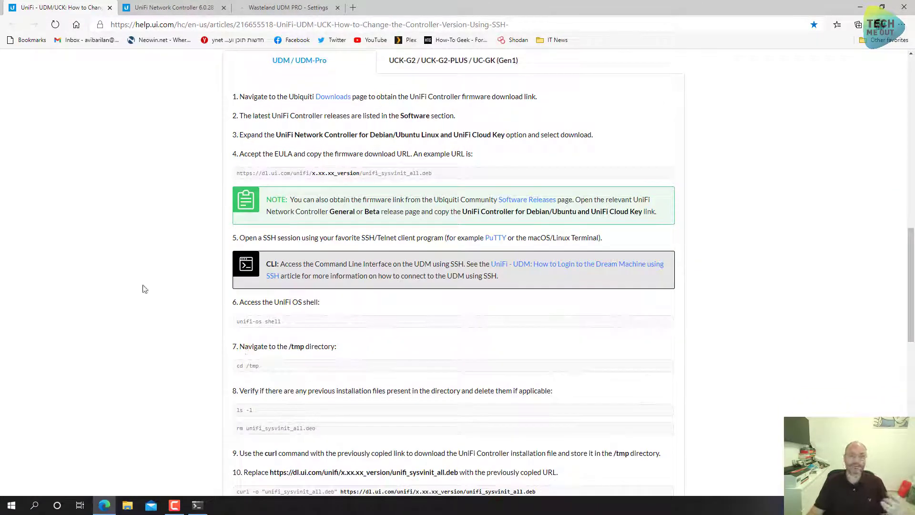
pyautogui.scroll(-3)
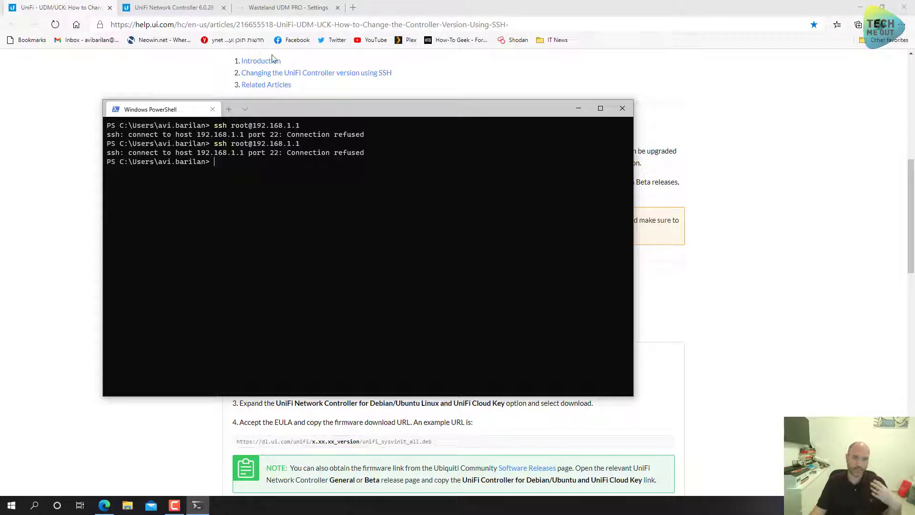
pyautogui.click(291, 7)
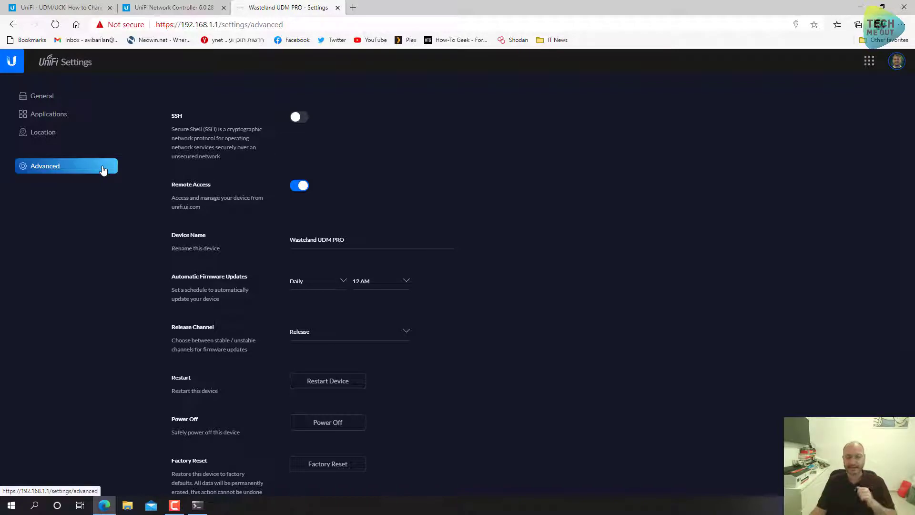
pyautogui.moveTo(237, 146)
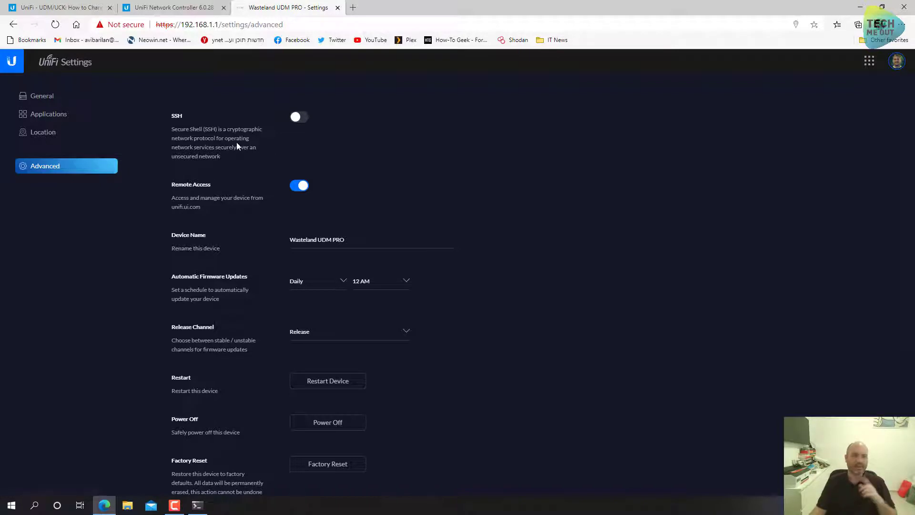
# Enable SSH on the UDM Pro under Advanced and confirm a new SSH password
pyautogui.click(299, 116)
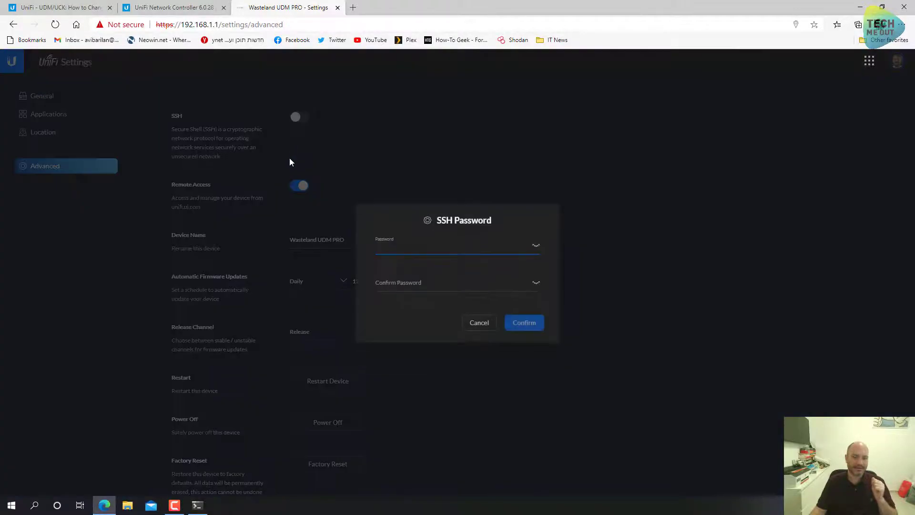
pyautogui.click(452, 248)
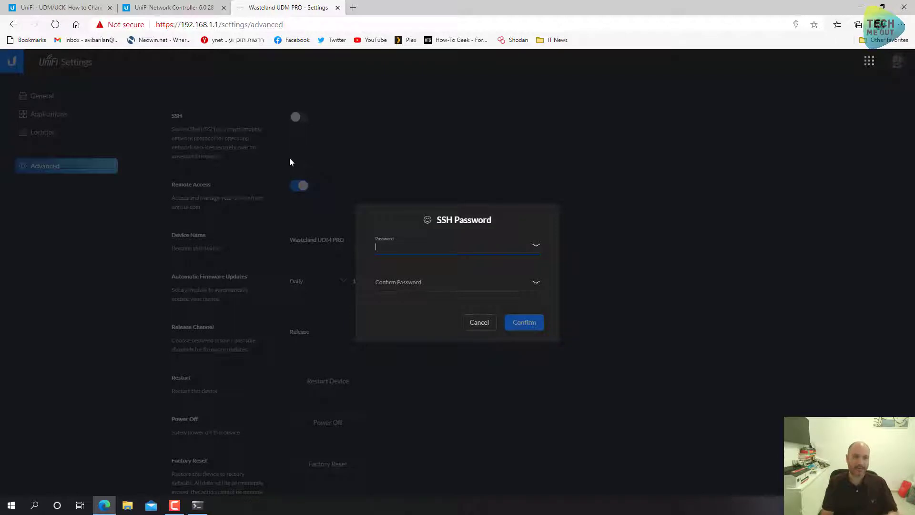
pyautogui.write('•')
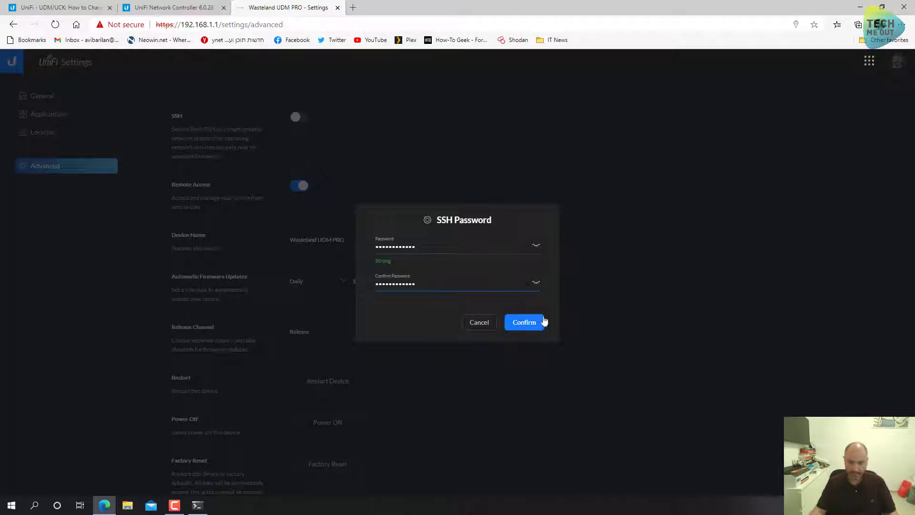
pyautogui.click(524, 322)
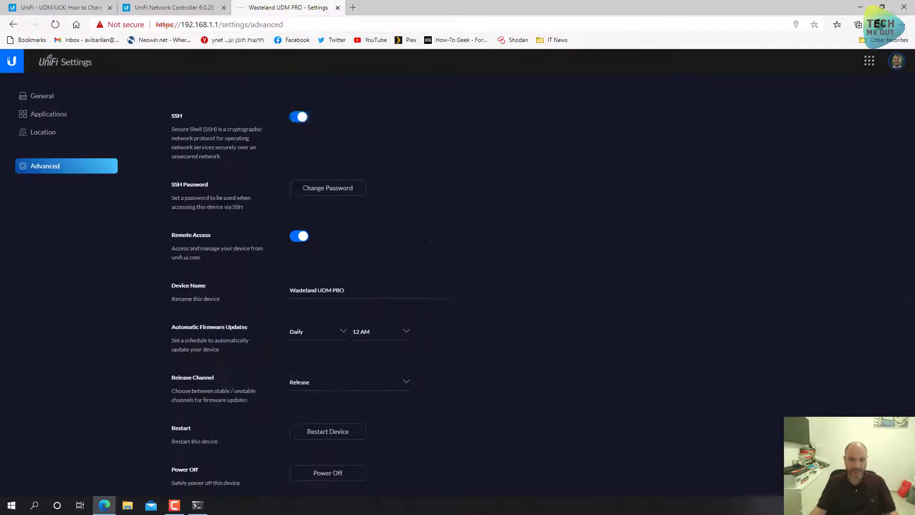
pyautogui.moveTo(417, 162)
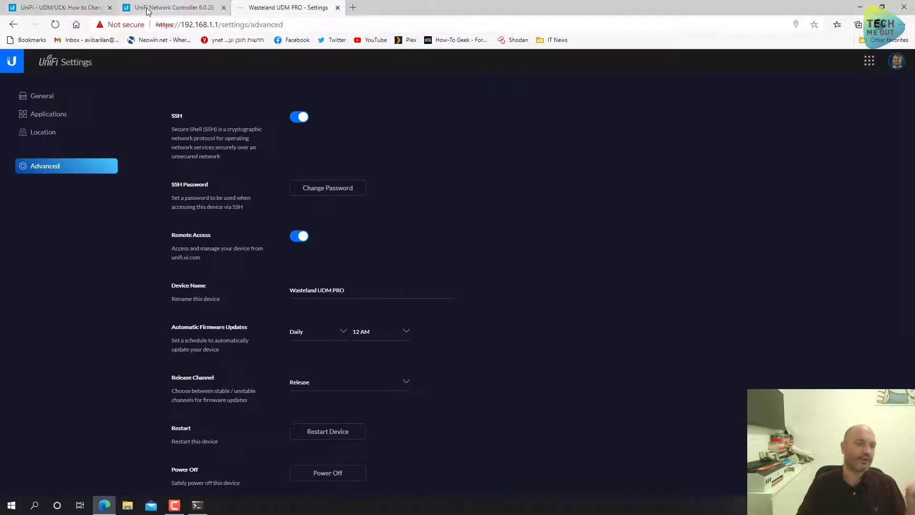
# Copy the 'UniFi Controller for Debian/Ubuntu and UniFi Cloud Key' link from the 6.0.28 release notes
pyautogui.click(158, 7)
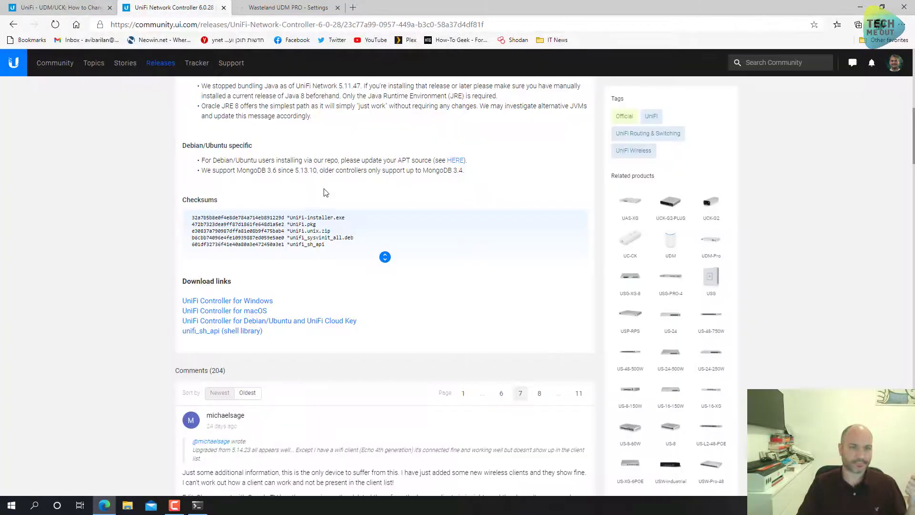
pyautogui.moveTo(144, 180)
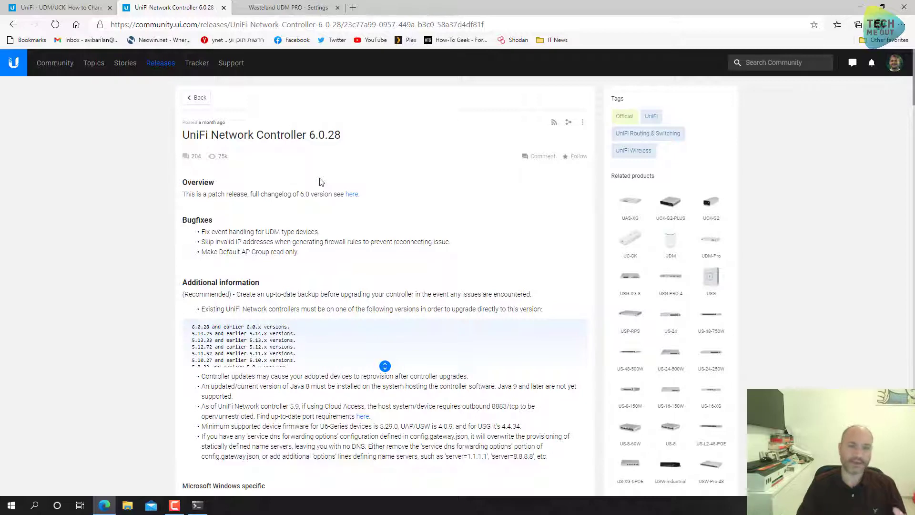
pyautogui.moveTo(57, 223)
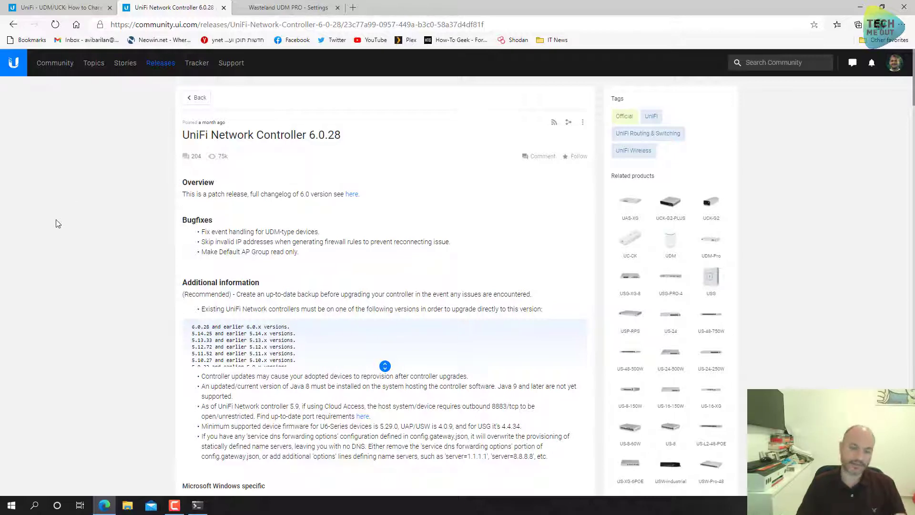
pyautogui.scroll(-3)
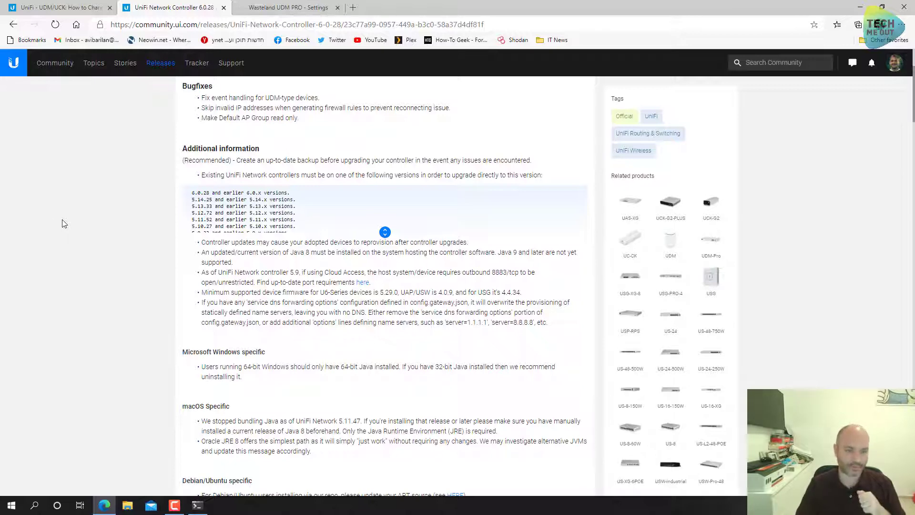
pyautogui.scroll(-3)
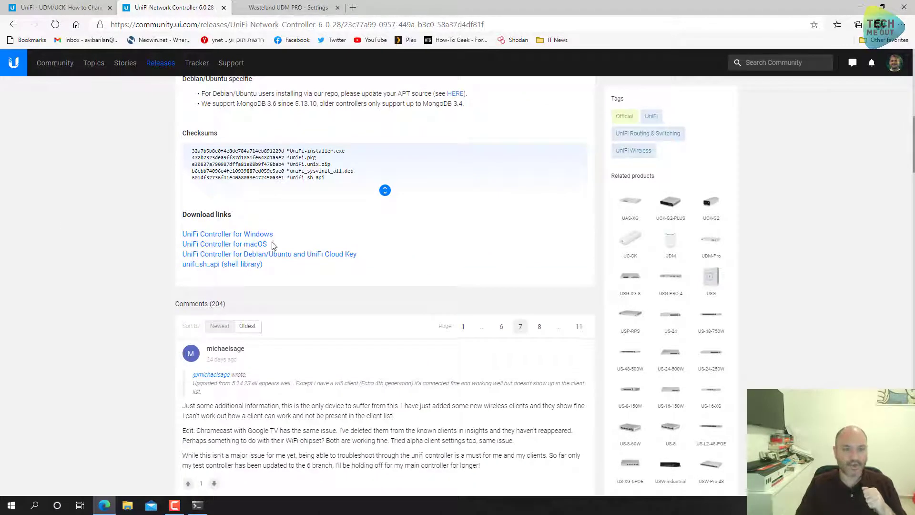
pyautogui.moveTo(278, 258)
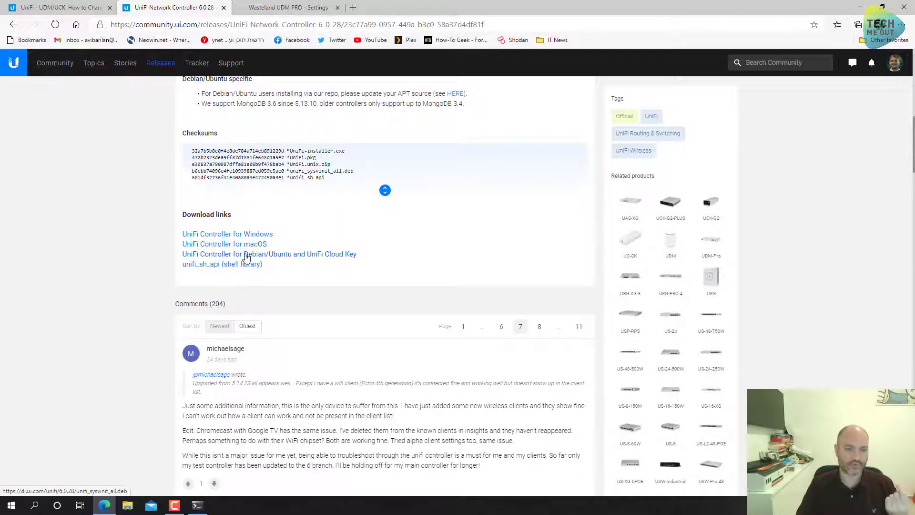
pyautogui.moveTo(289, 257)
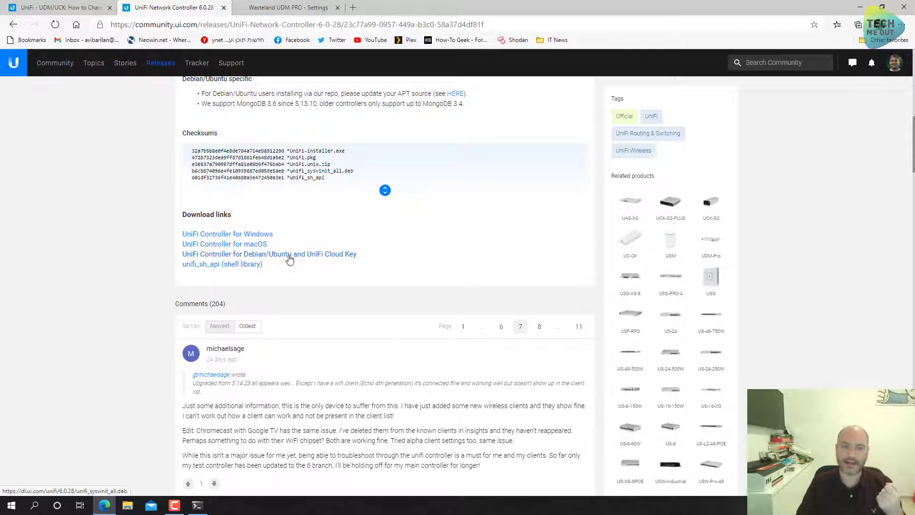
pyautogui.rightClick(289, 254)
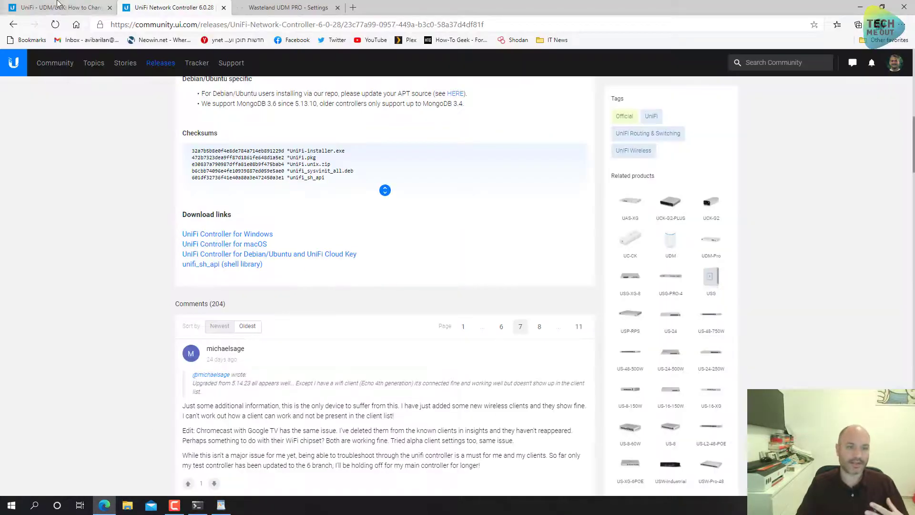
# Note the guide's unifi-os shell, cd /tmp, ls -l and rm commands in WordPad
pyautogui.click(57, 8)
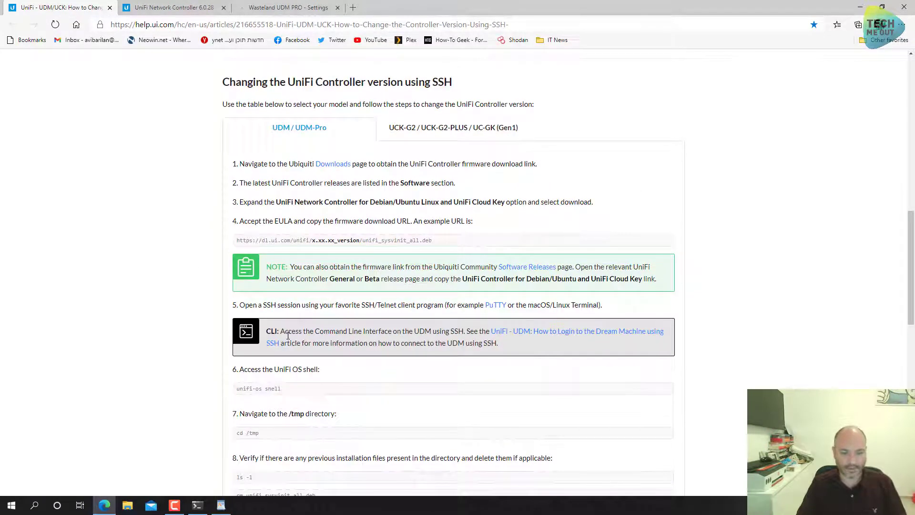
pyautogui.moveTo(273, 389)
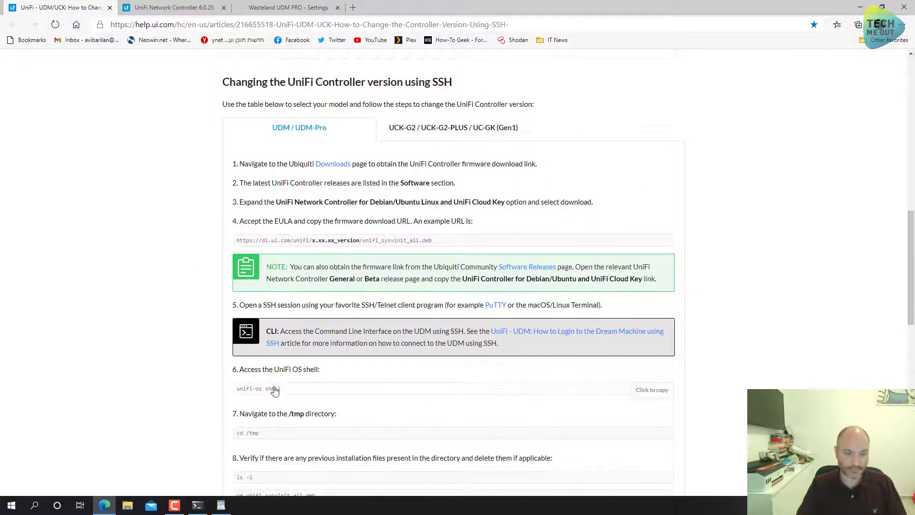
pyautogui.scroll(-3)
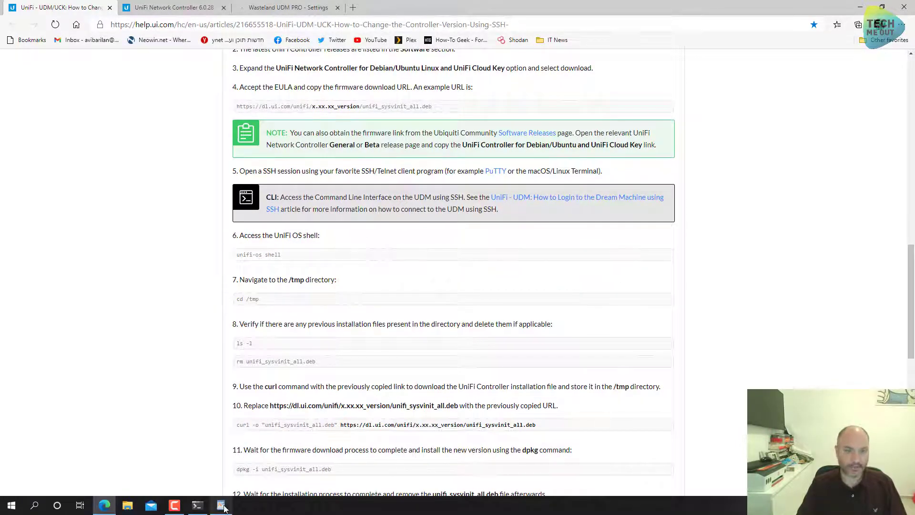
pyautogui.click(221, 505)
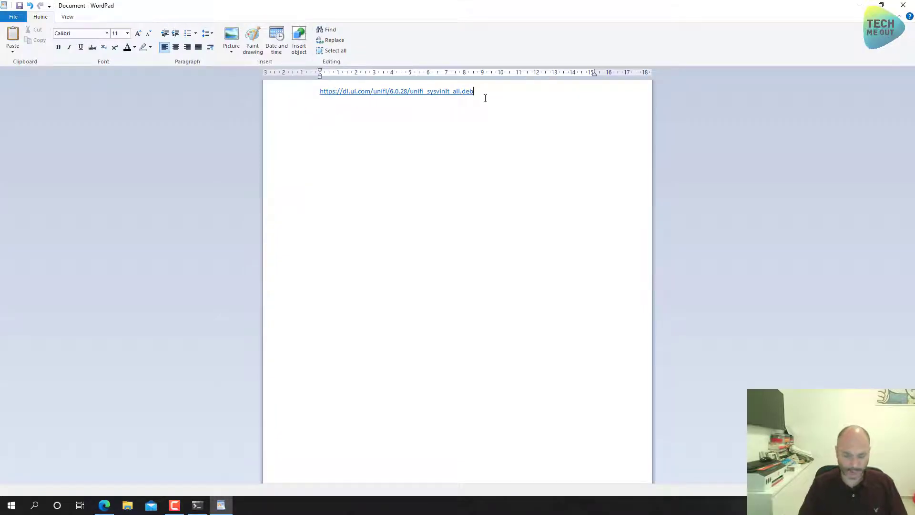
pyautogui.write('unifi-os shell')
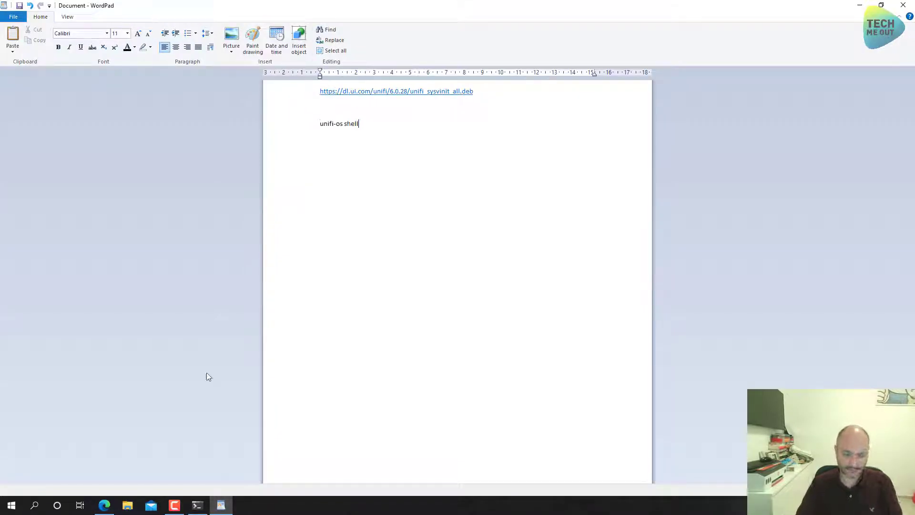
pyautogui.click(104, 505)
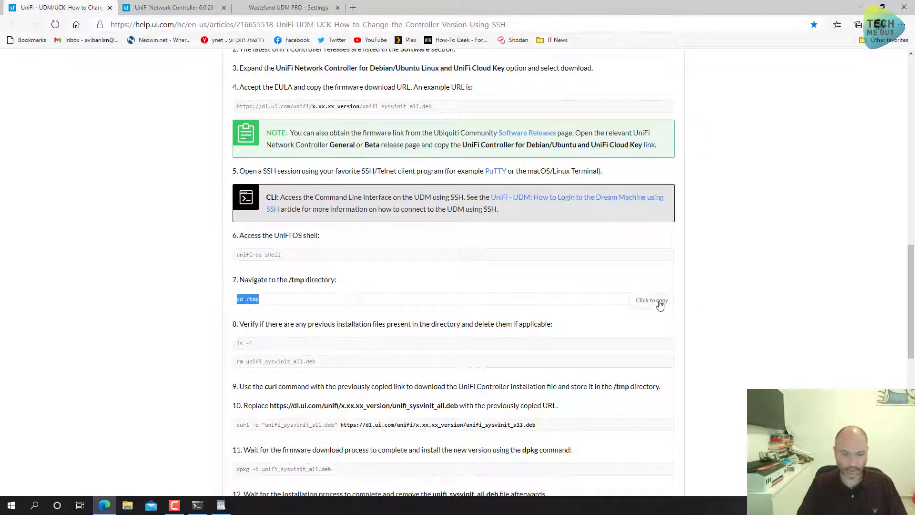
pyautogui.click(220, 505)
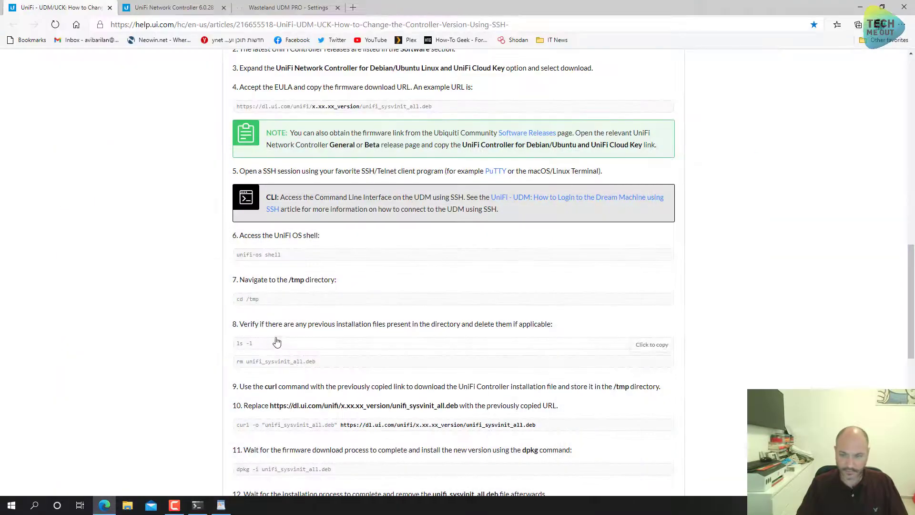
pyautogui.click(221, 505)
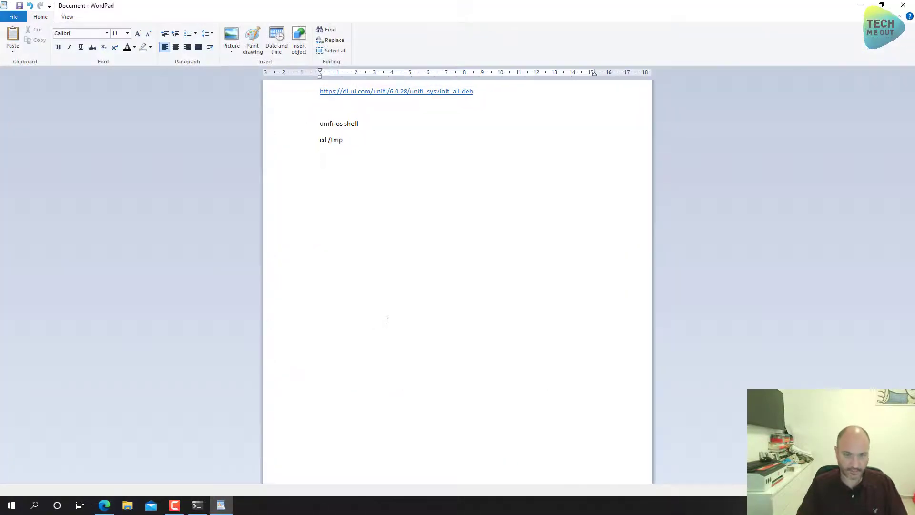
pyautogui.click(103, 505)
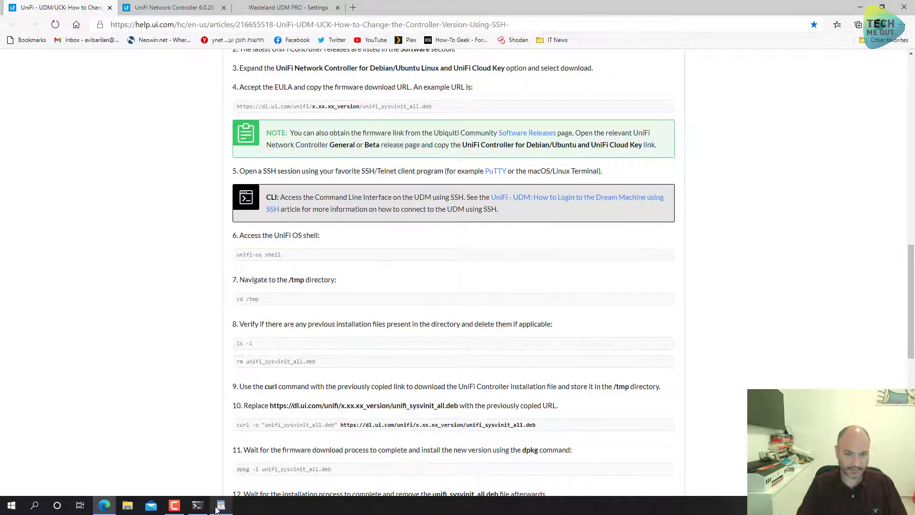
pyautogui.click(220, 506)
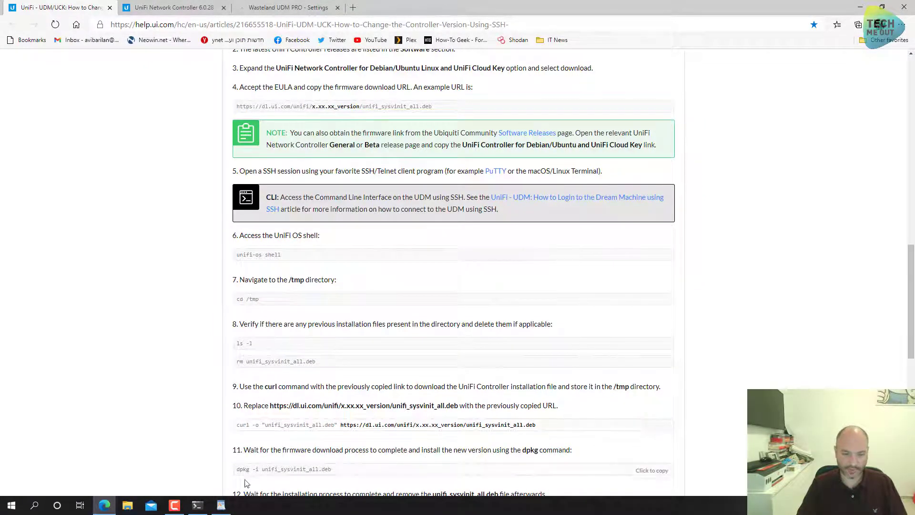
pyautogui.click(220, 505)
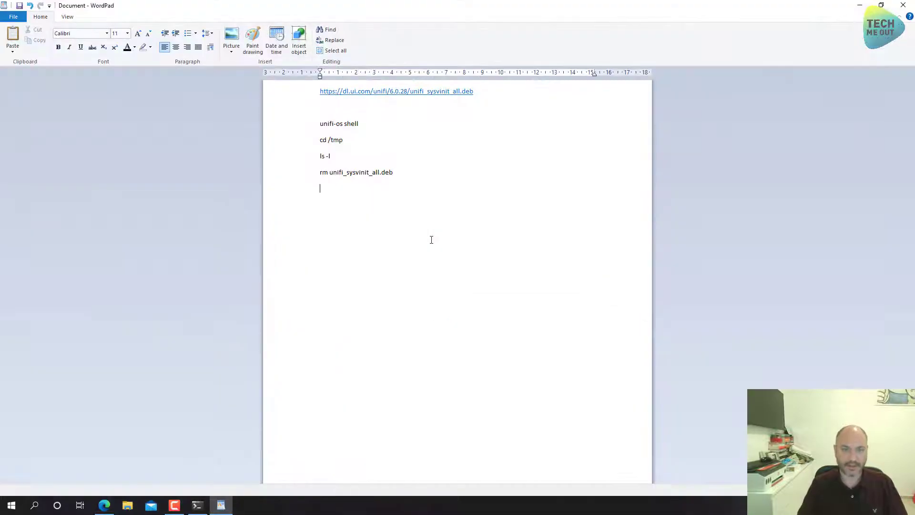
pyautogui.write('curl -o "unifi_sysvinit_all.deb" https://dl.ui.com/unifi/x.xx.xx_version/unifi_sysvinit_all.deb')
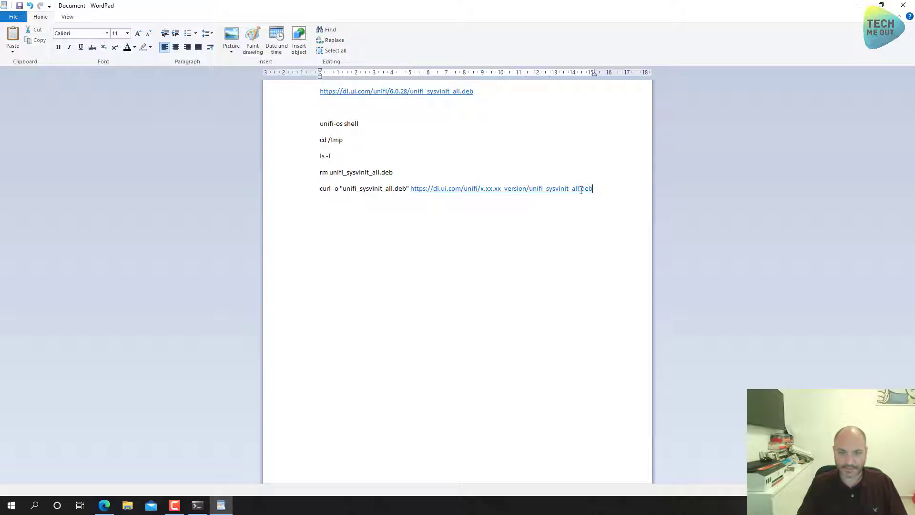
pyautogui.moveTo(411, 188); pyautogui.dragTo(591, 188)
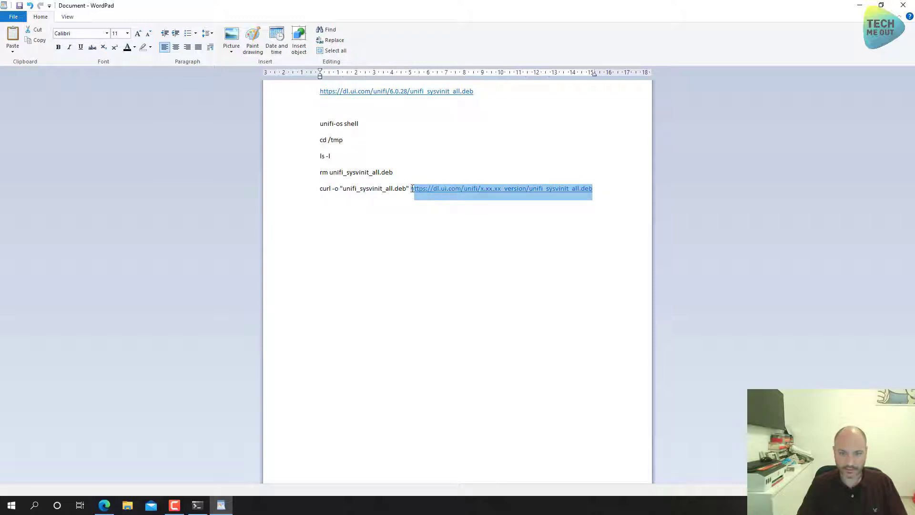
pyautogui.write('https://dl.ui.com/unifi/6.0.28/unifi_sysvinit_all.deb')
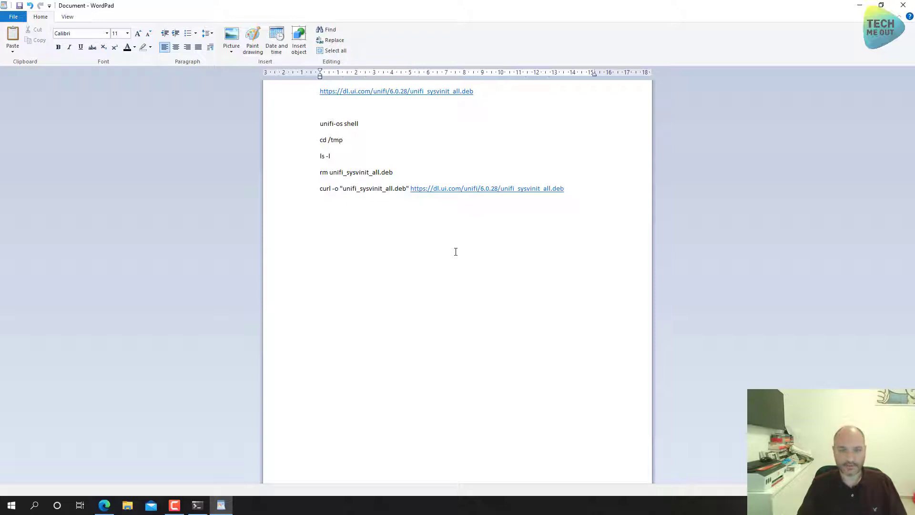
pyautogui.moveTo(339, 129)
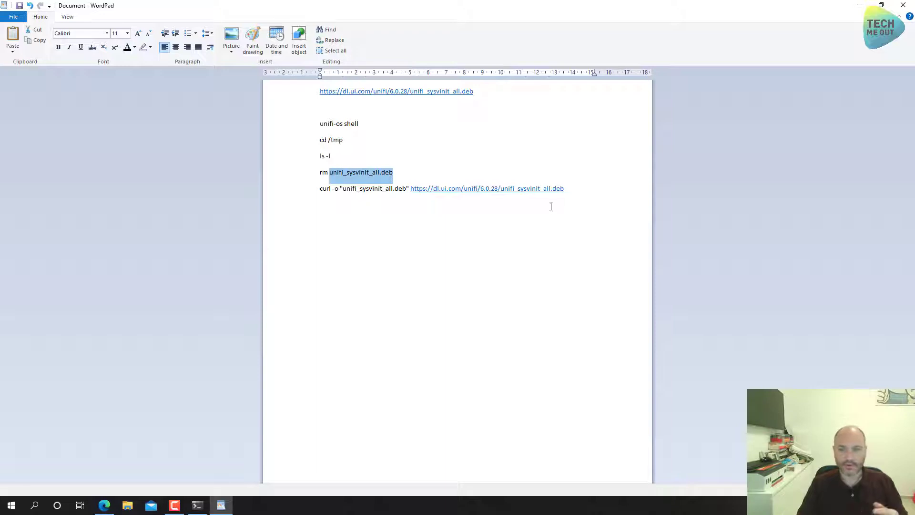
# Add the dpkg -i install command and the final rm unifi_sysvinit_all.deb to the WordPad notes
pyautogui.click(568, 188)
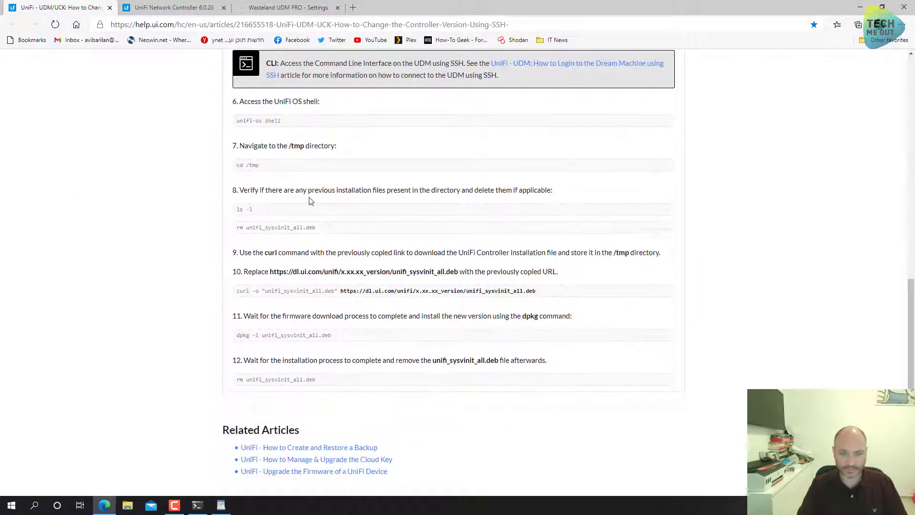
pyautogui.click(657, 292)
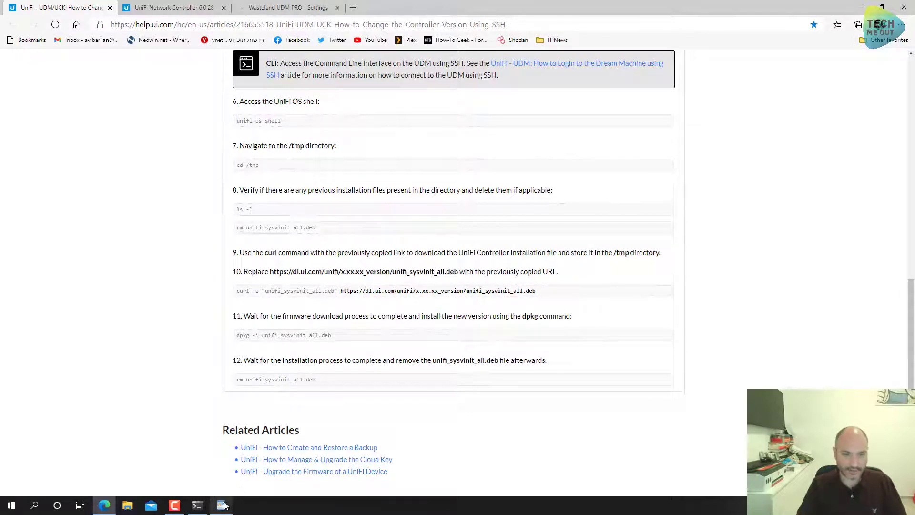
pyautogui.click(221, 505)
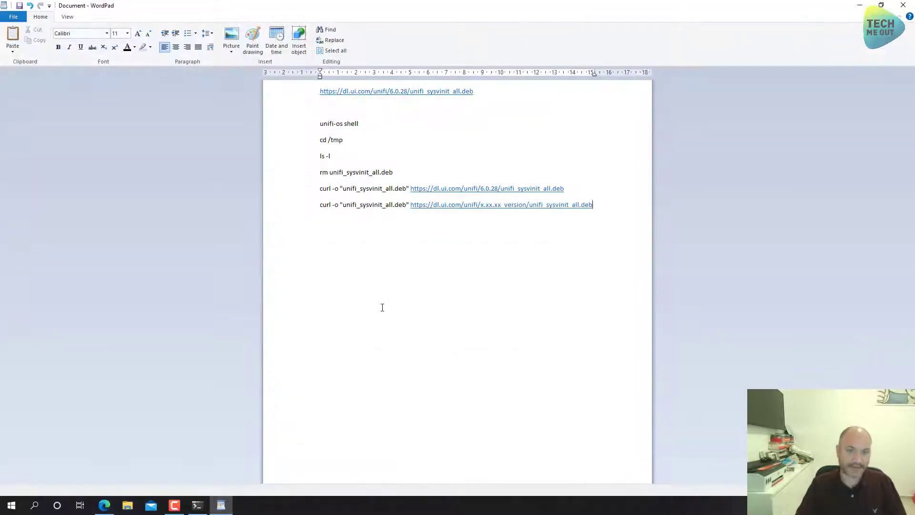
pyautogui.moveTo(464, 236)
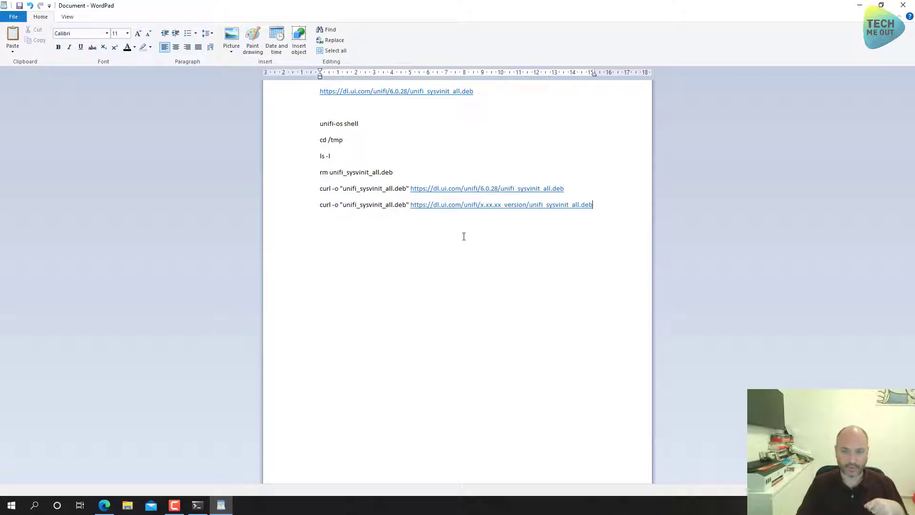
pyautogui.click(104, 505)
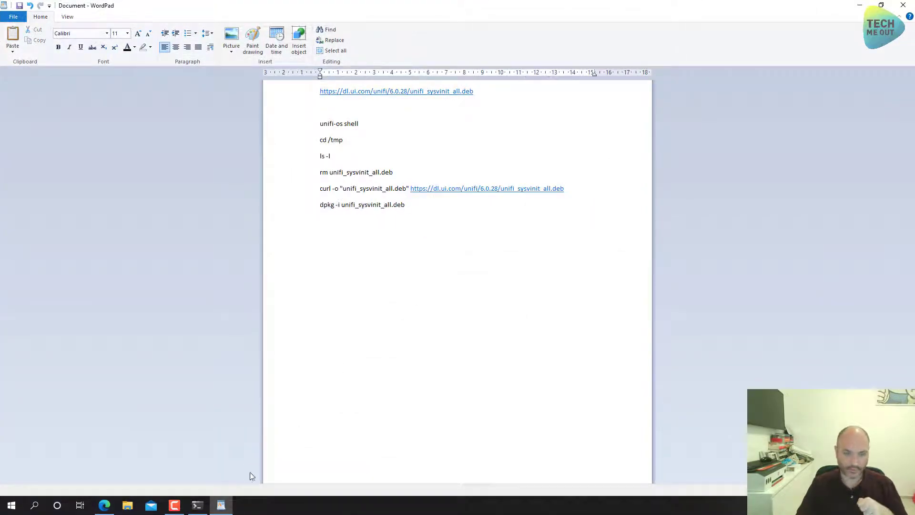
pyautogui.click(104, 505)
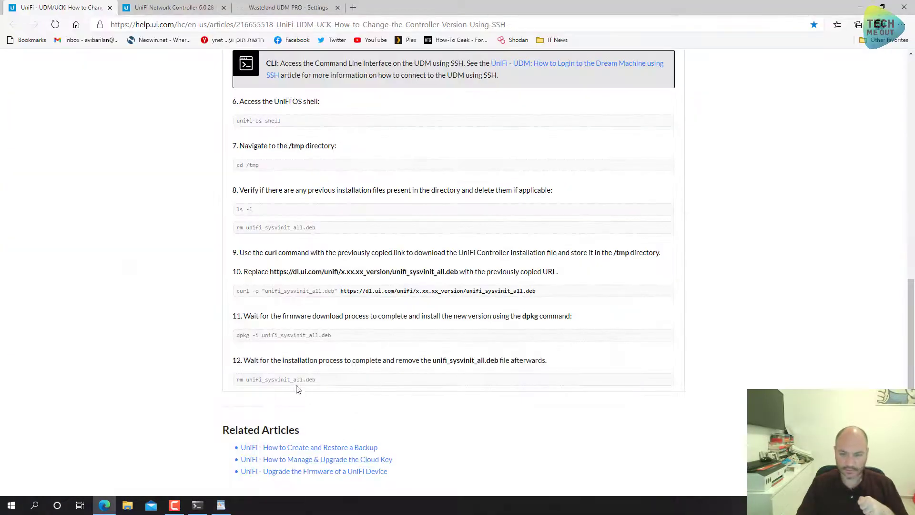
pyautogui.click(273, 379)
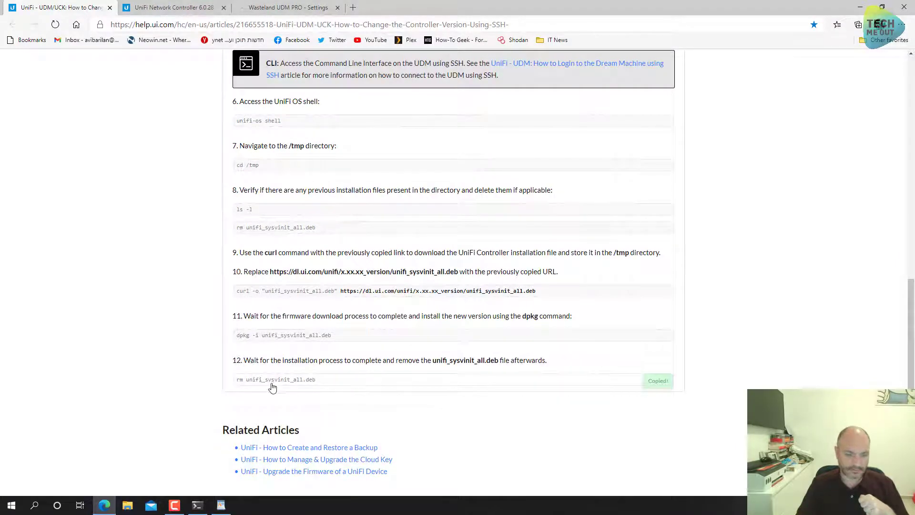
pyautogui.click(221, 505)
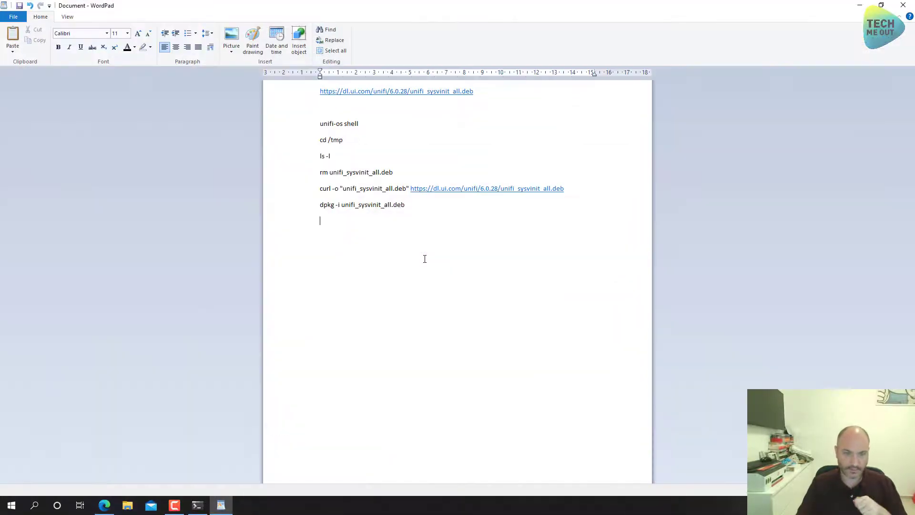
pyautogui.write('rm unifi_sysvinit_all.deb')
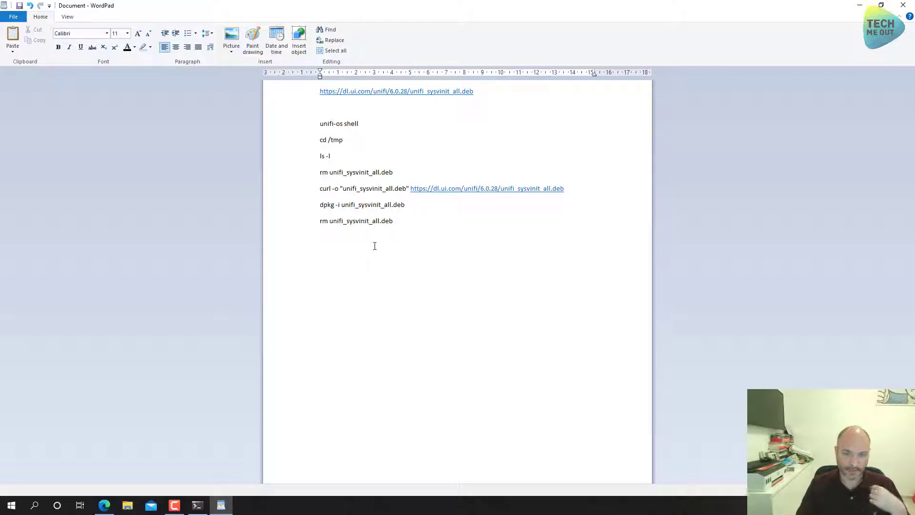
pyautogui.moveTo(386, 227)
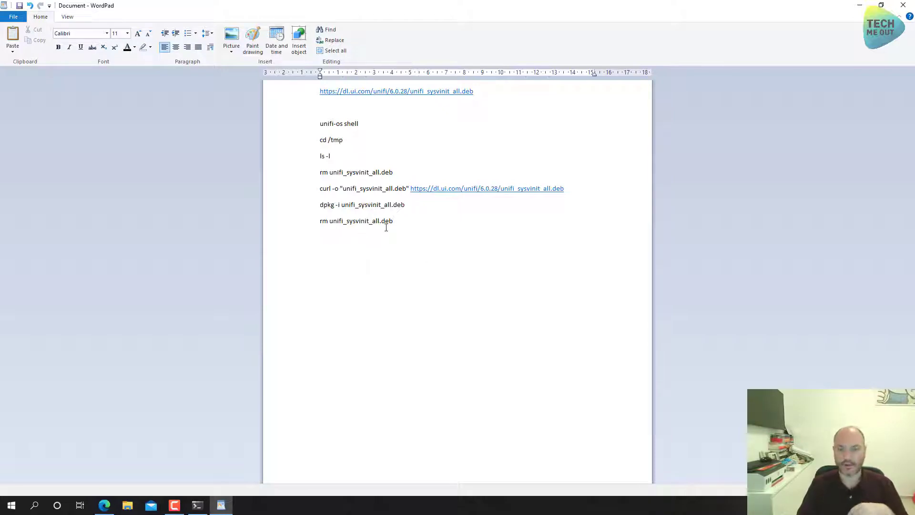
# Return to the help article and review the command steps once more
pyautogui.click(395, 221)
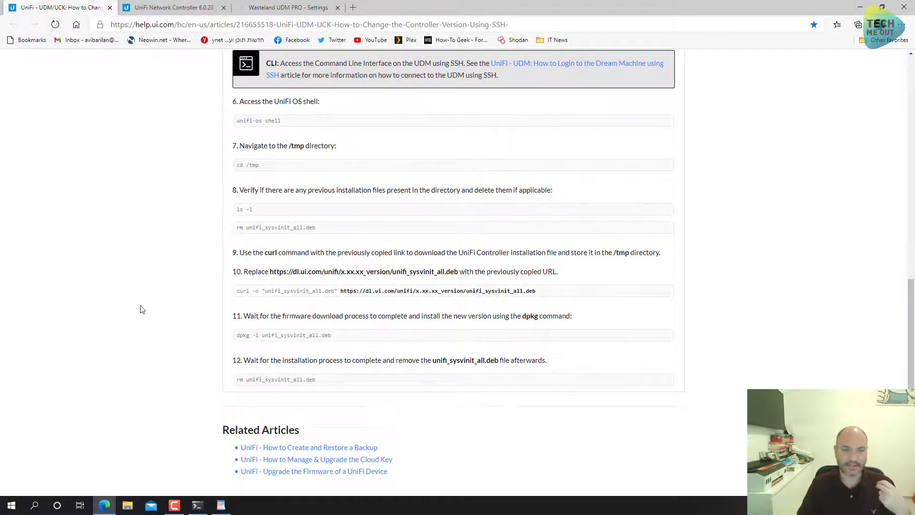
pyautogui.scroll(3)
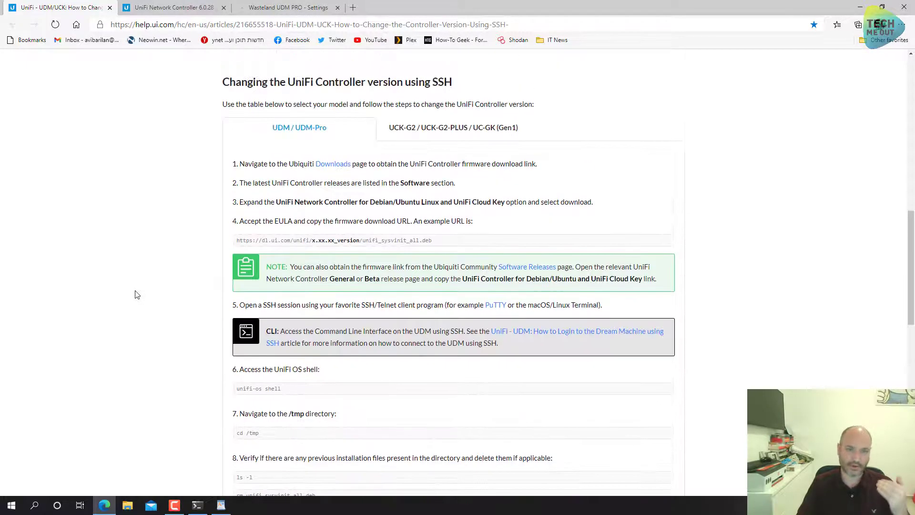
pyautogui.scroll(-3)
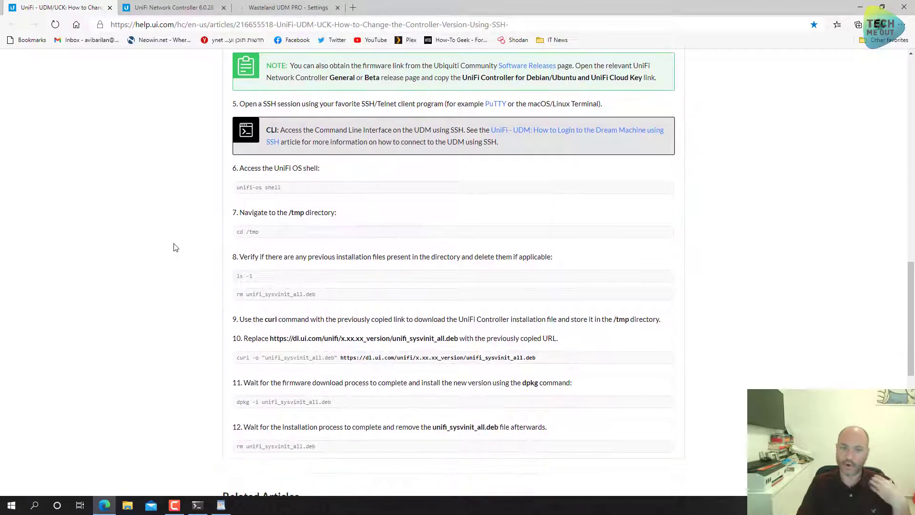
pyautogui.scroll(-3)
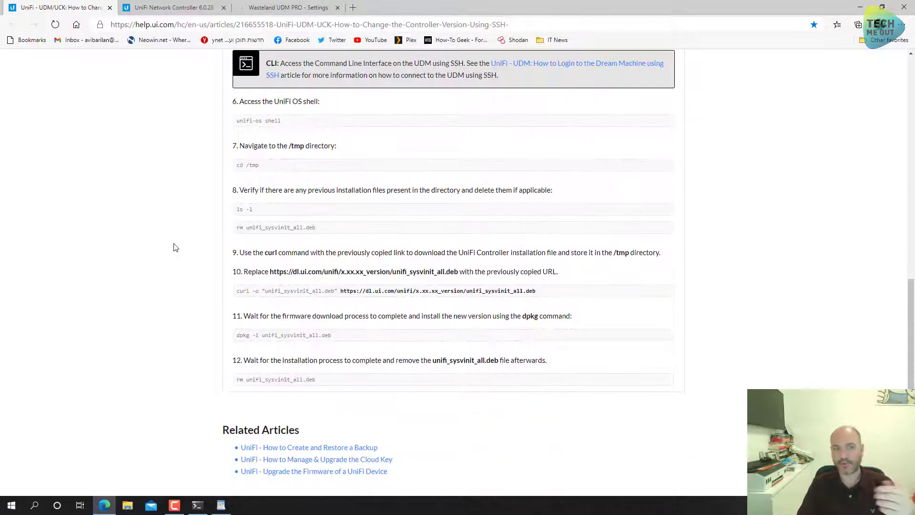
pyautogui.moveTo(190, 299)
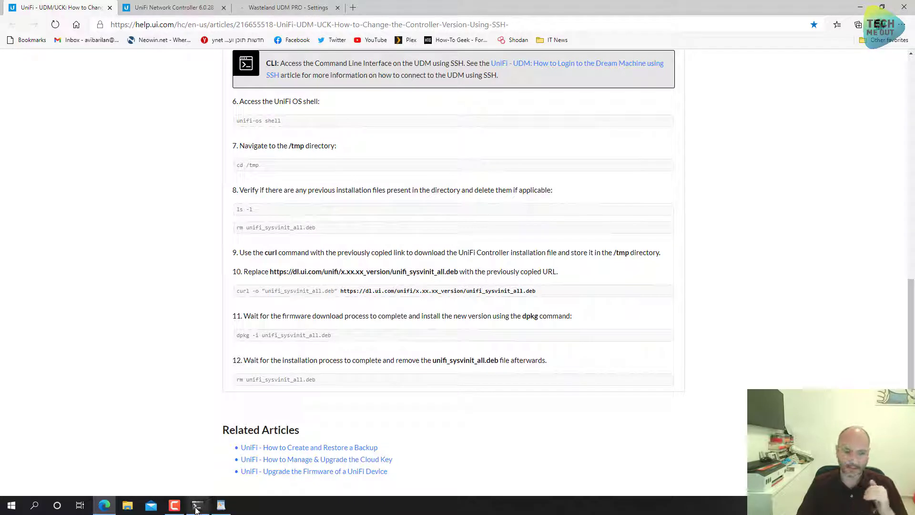
# In the UDM Pro SSH session run unifi-os shell, cd /tmp and ls -l to check for leftover files
pyautogui.click(197, 505)
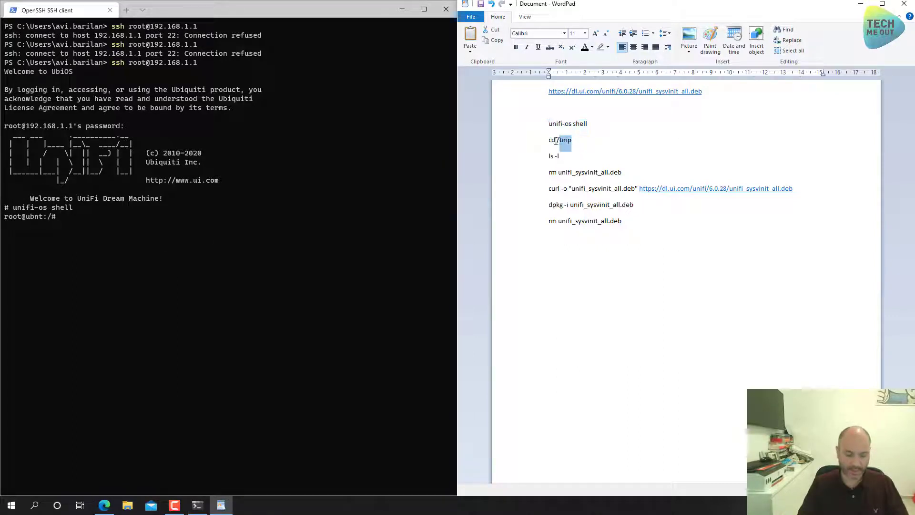
pyautogui.write('cd /tmp')
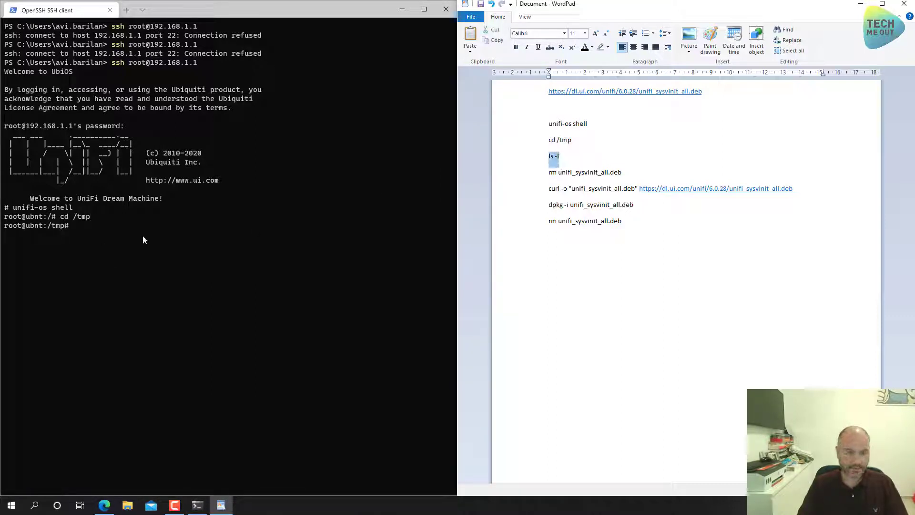
pyautogui.write('ls -l')
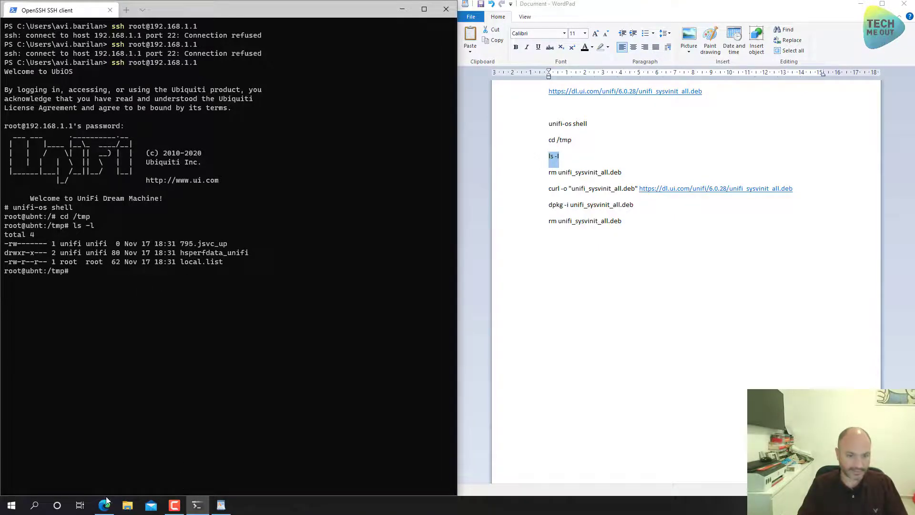
# Copy the guide's rm unifi_sysvinit_all.deb command into the /tmp prompt of the SSH session
pyautogui.click(104, 505)
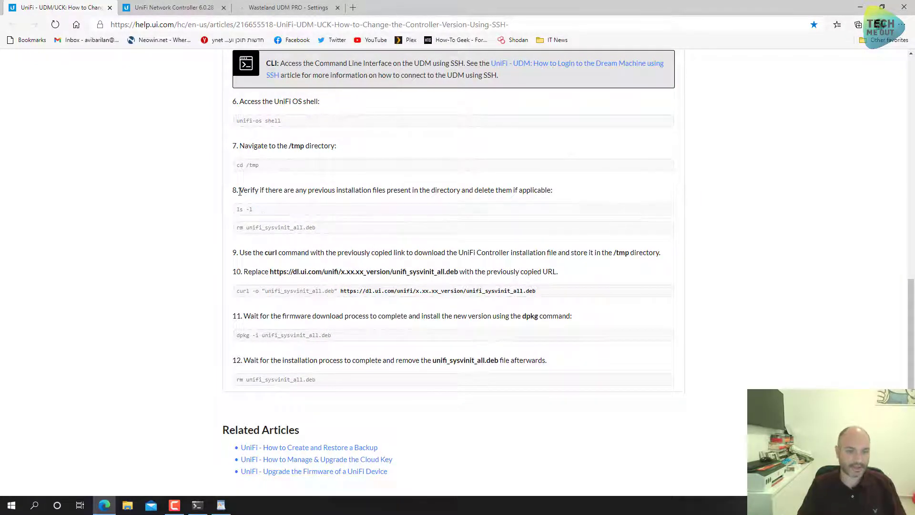
pyautogui.moveTo(280, 199)
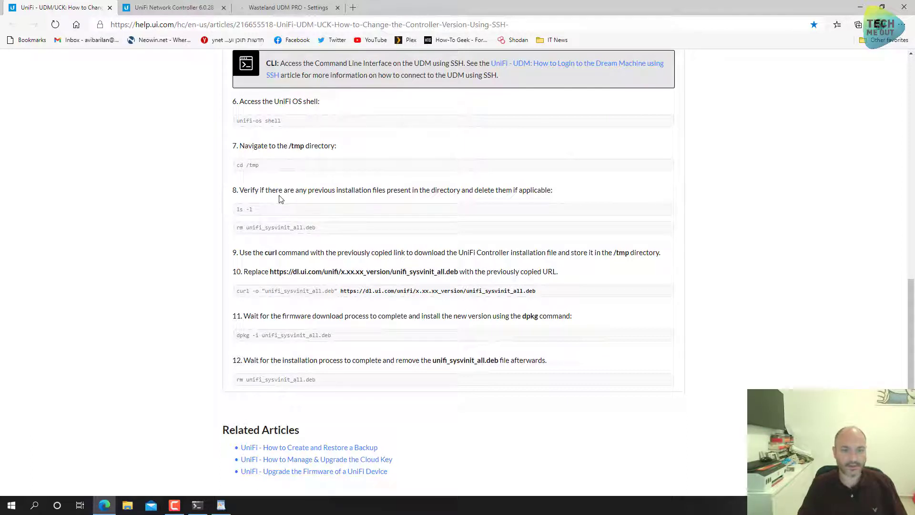
pyautogui.moveTo(301, 199)
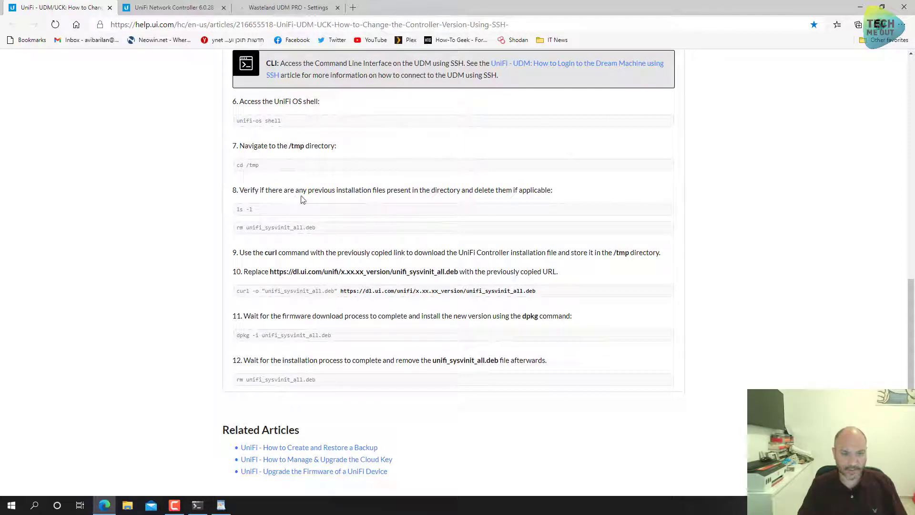
pyautogui.moveTo(424, 193)
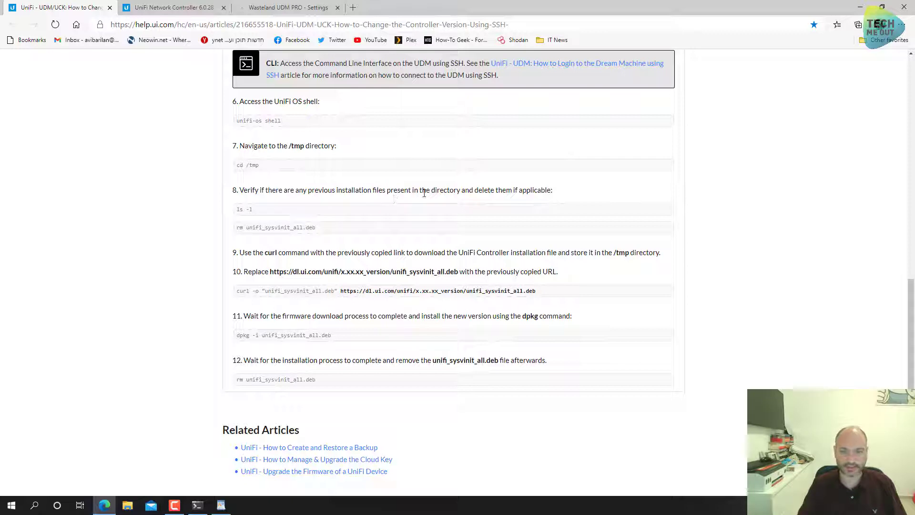
pyautogui.moveTo(525, 194)
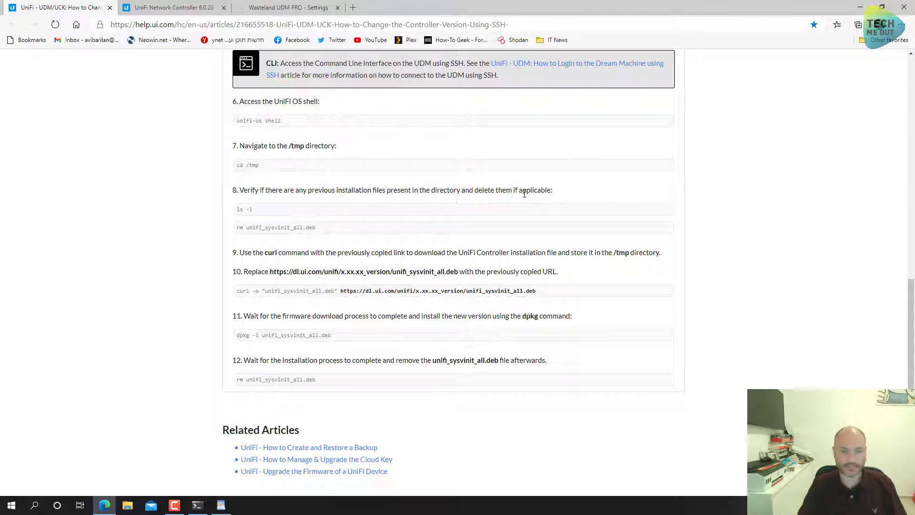
pyautogui.moveTo(329, 230)
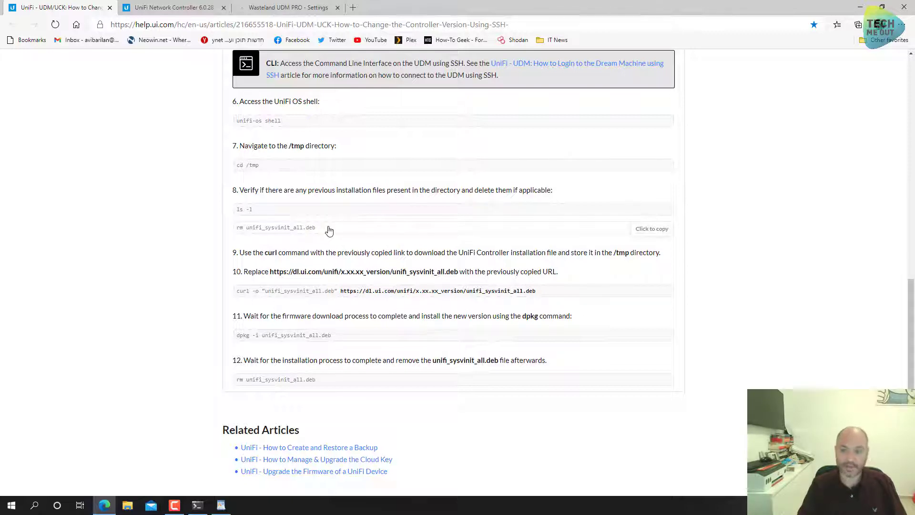
pyautogui.click(651, 228)
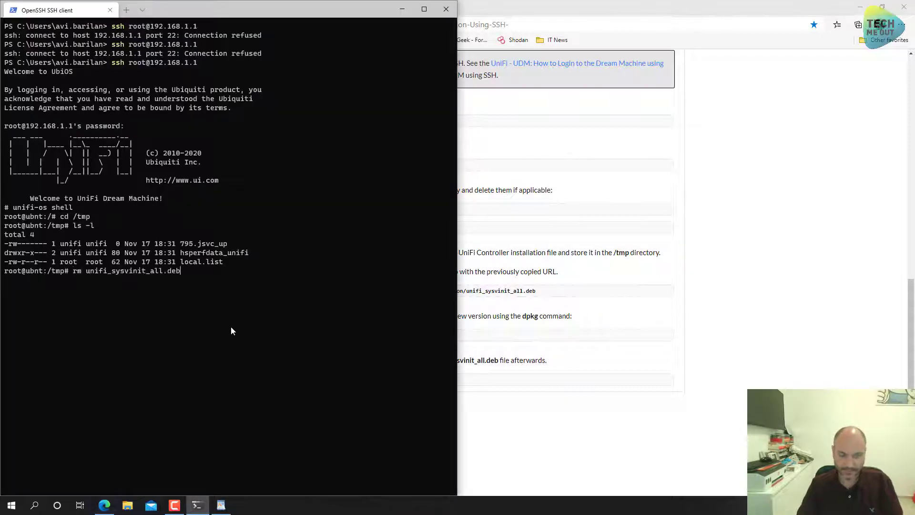
# Run the rm, then download the 6.0.28 package with curl and install it with dpkg -i
pyautogui.press('Enter')
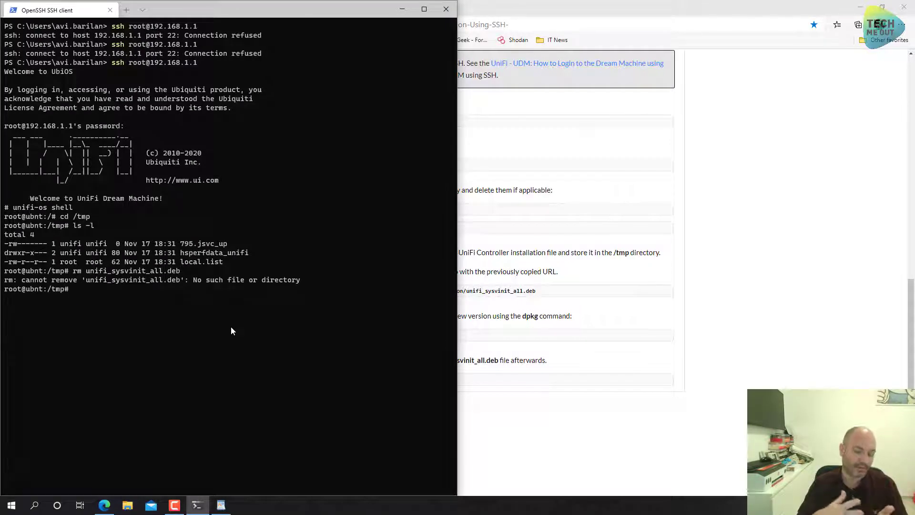
pyautogui.moveTo(565, 445)
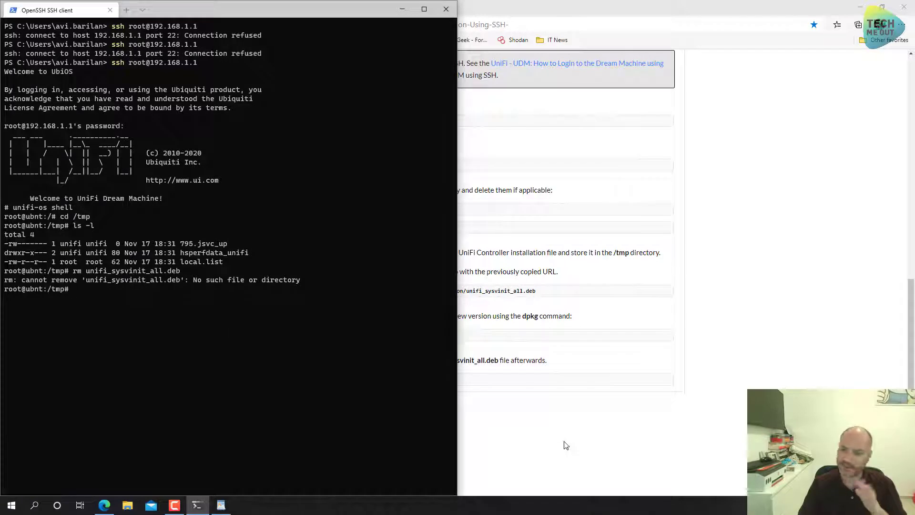
pyautogui.click(221, 505)
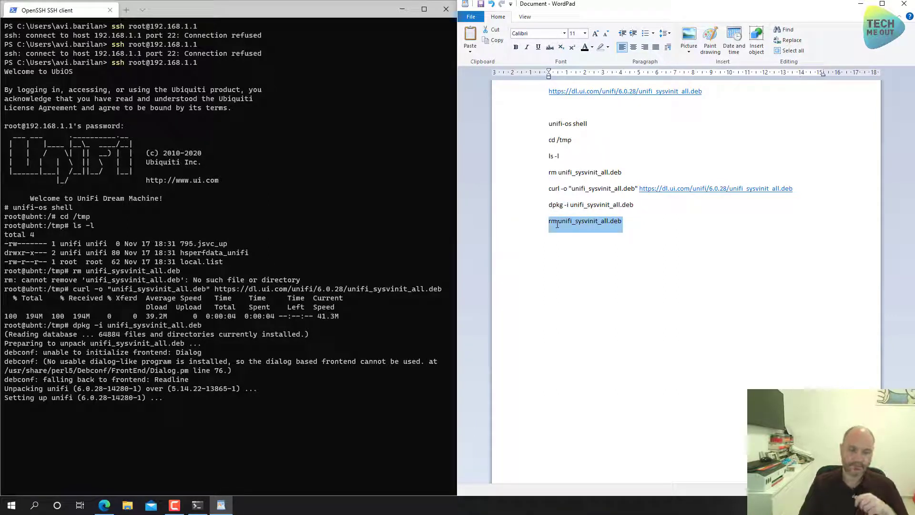
pyautogui.moveTo(588, 287)
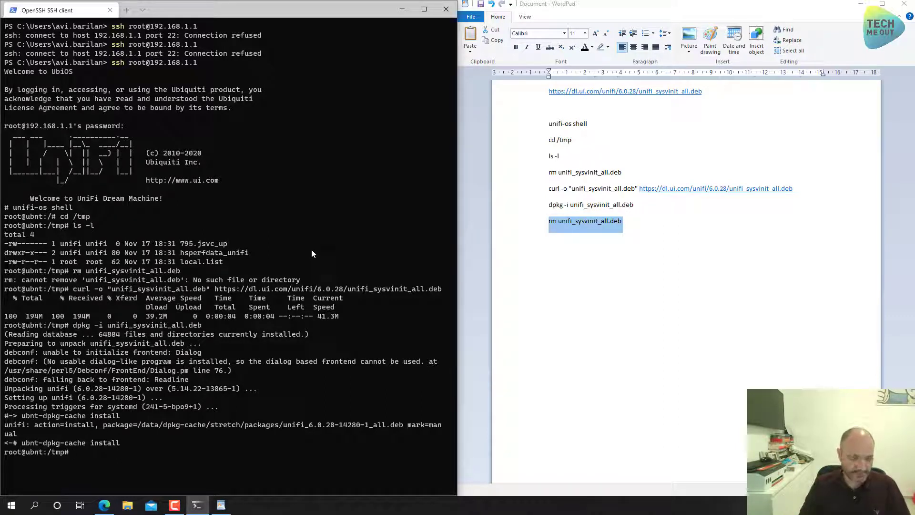
# Delete unifi_sysvinit_all.deb and reboot the Dream Machine after the 6.0.28 install
pyautogui.write('rm unifi_sysvinit_all.deb')
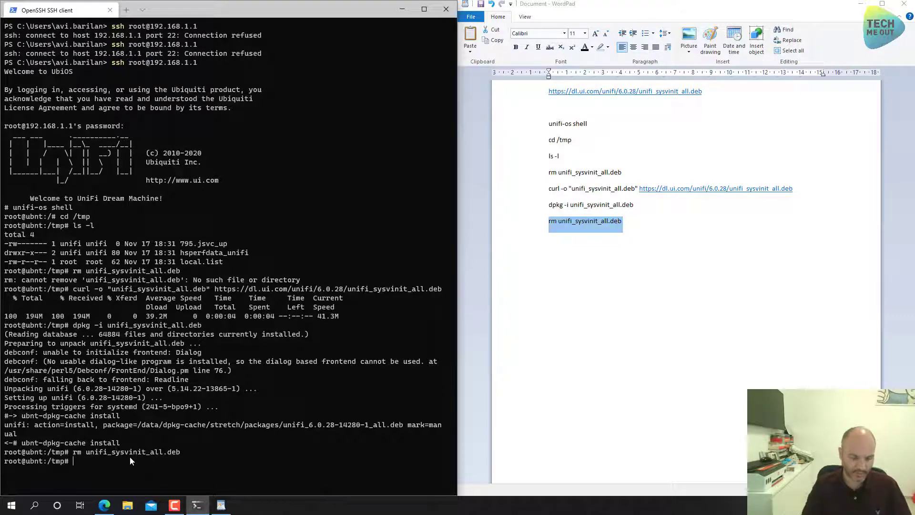
pyautogui.write('reb')
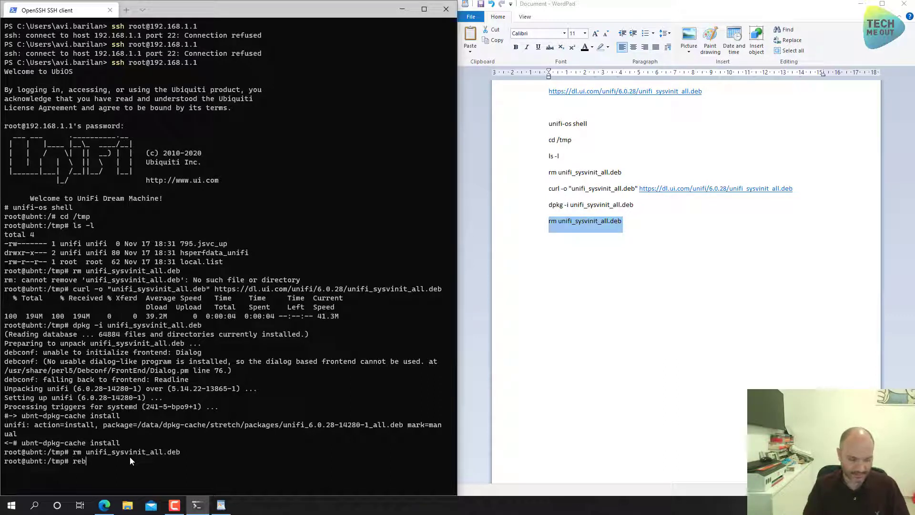
pyautogui.write('oot')
pyautogui.write('ping -t')
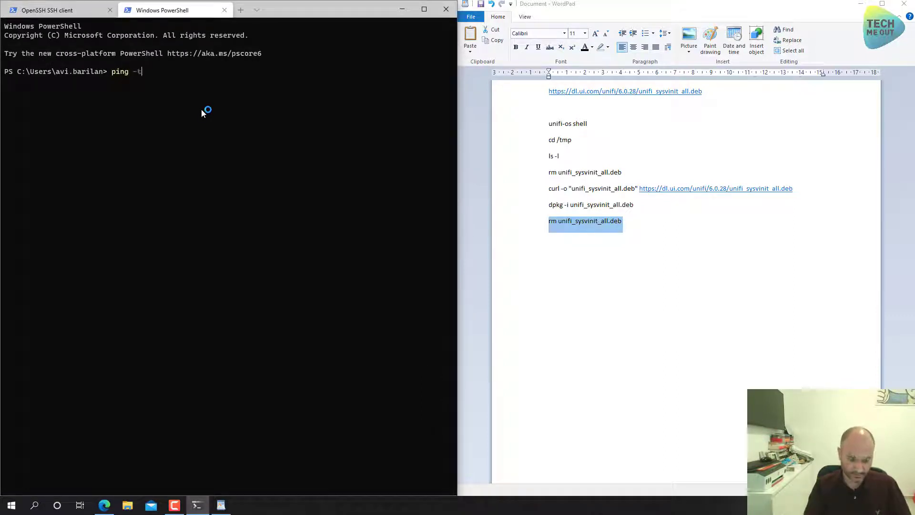
# Run a continuous ping to 192.168.1.1, then return to the SSH session showing the reboot error
pyautogui.write('192.168')
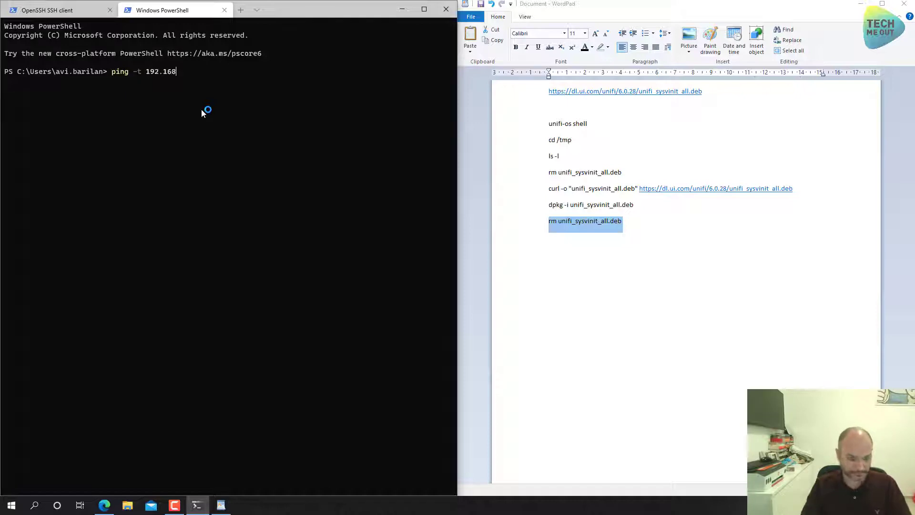
pyautogui.write('.1.1')
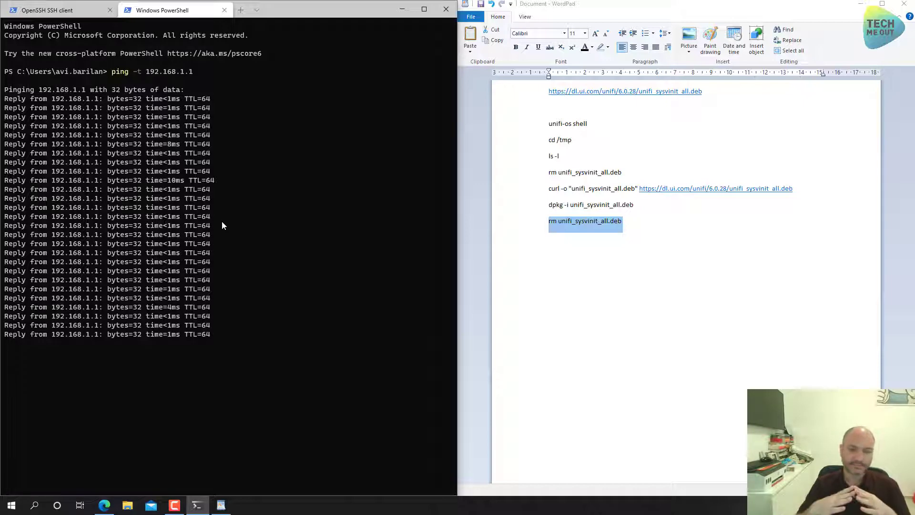
pyautogui.click(46, 10)
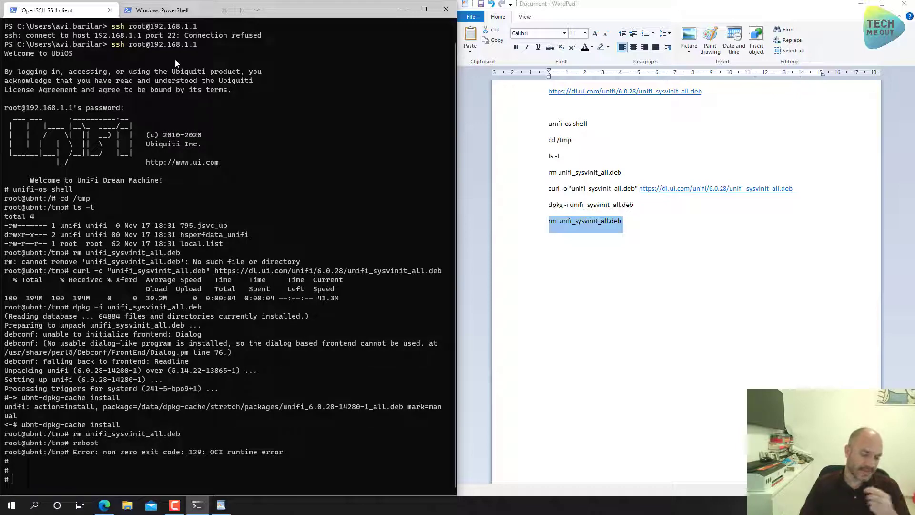
pyautogui.moveTo(288, 347)
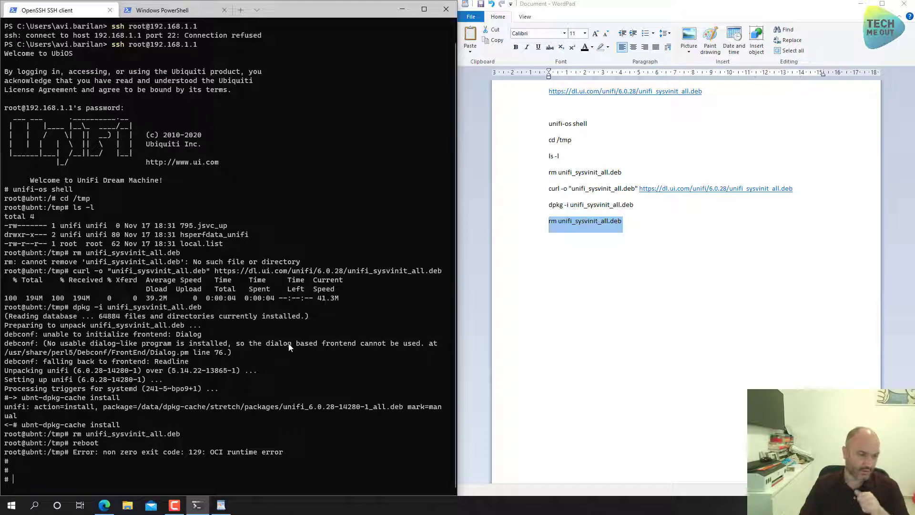
pyautogui.moveTo(327, 64)
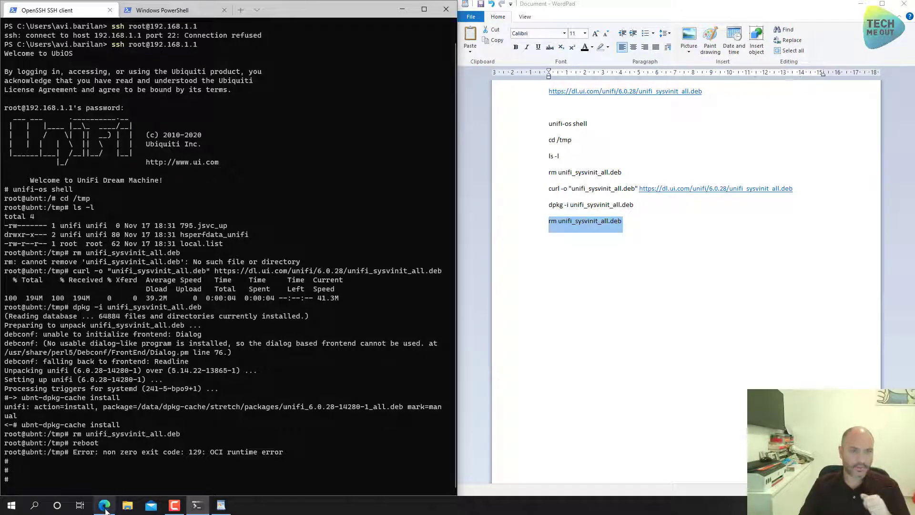
# Restart the Wasteland UDM PRO from the Advanced settings page via Restart Device
pyautogui.click(104, 505)
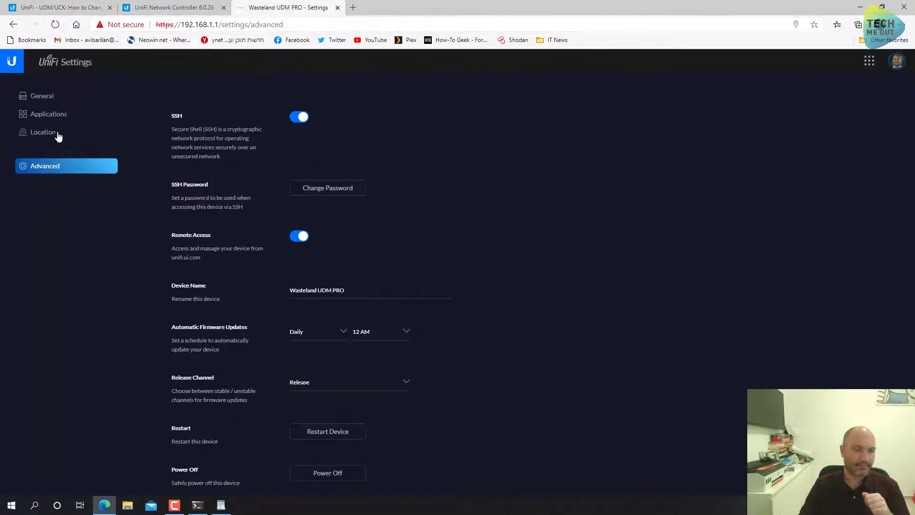
pyautogui.moveTo(458, 222)
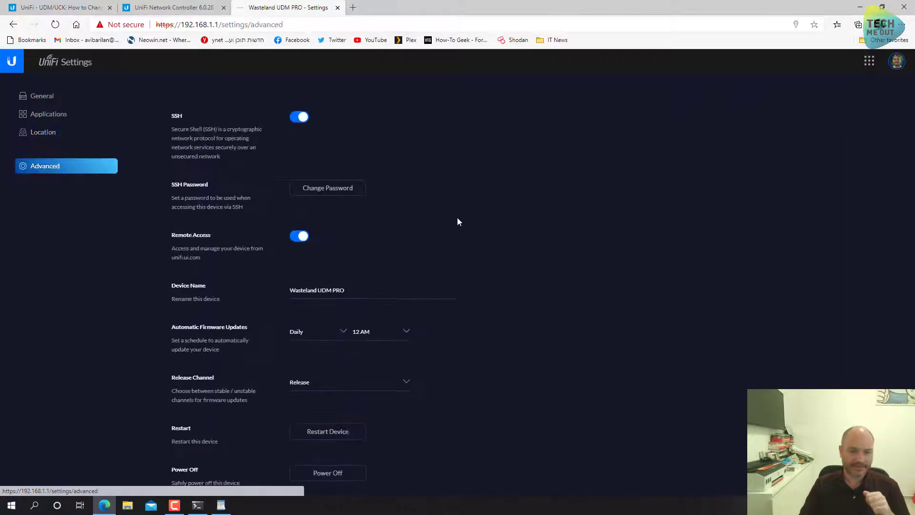
pyautogui.scroll(-3)
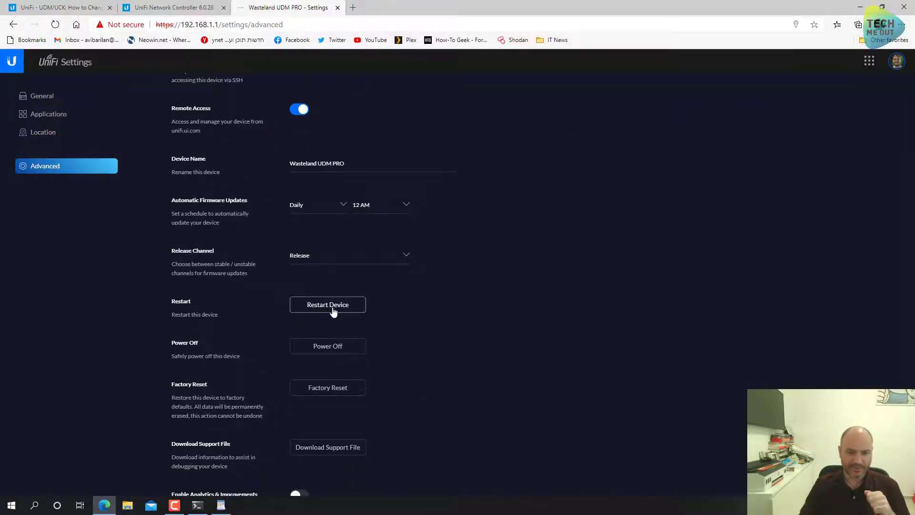
pyautogui.click(328, 305)
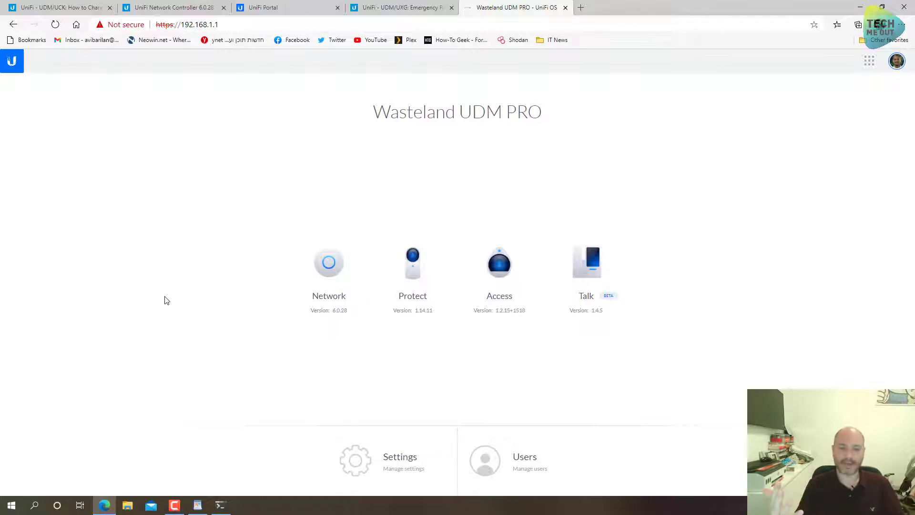
pyautogui.moveTo(266, 317)
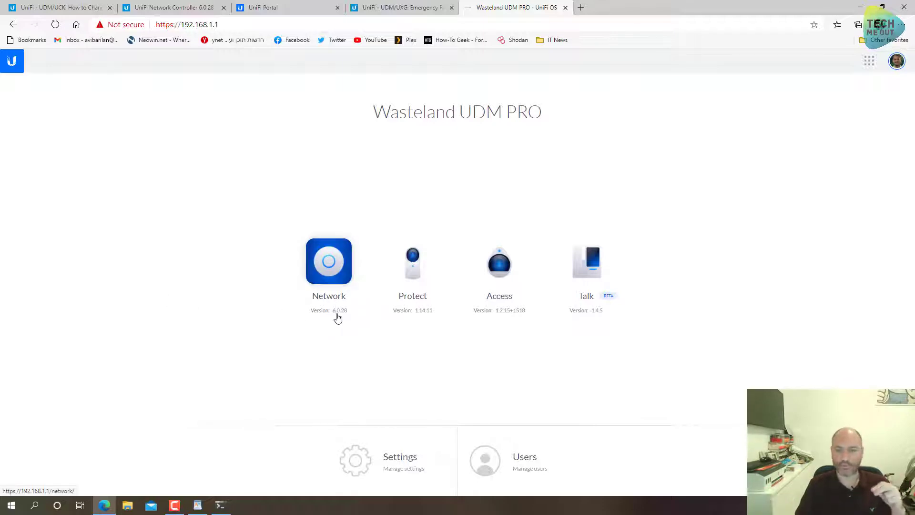
pyautogui.moveTo(357, 346)
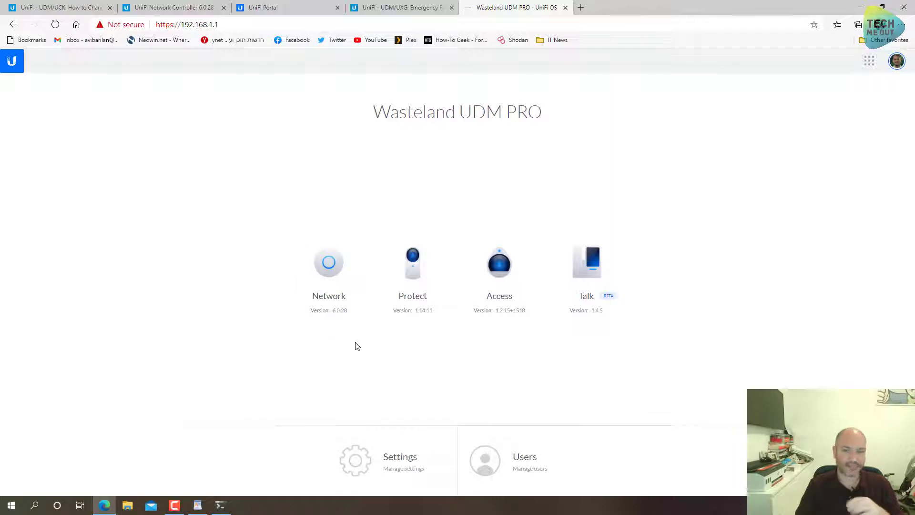
pyautogui.moveTo(351, 398)
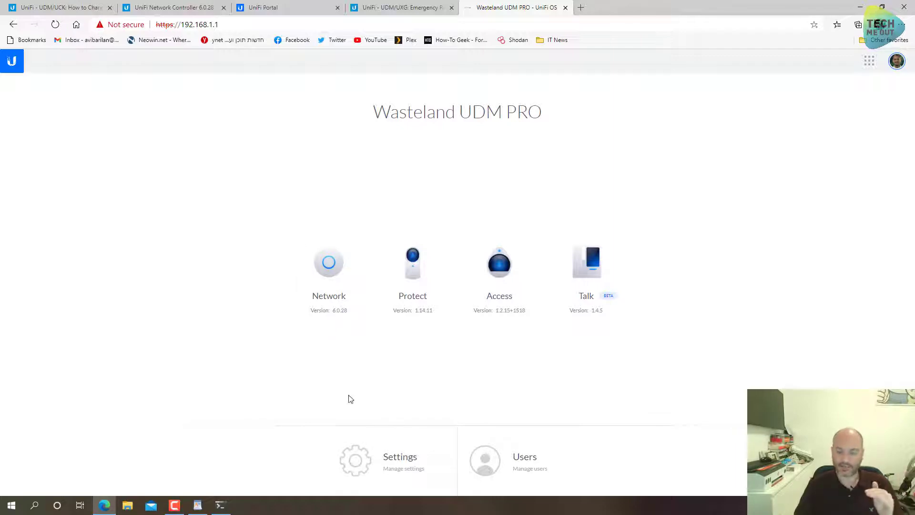
pyautogui.moveTo(361, 467)
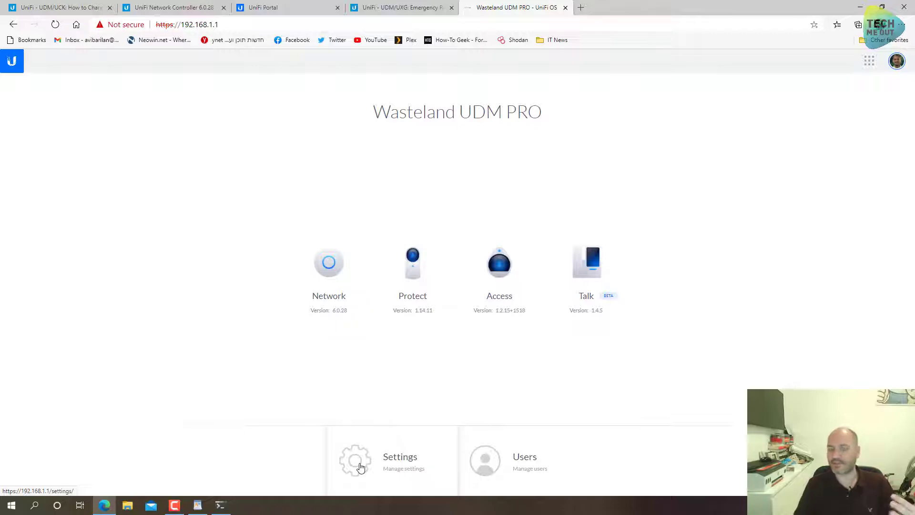
# Review the console's General, Applications and Advanced settings, then switch to the unifi.ui.com portal device list
pyautogui.click(355, 460)
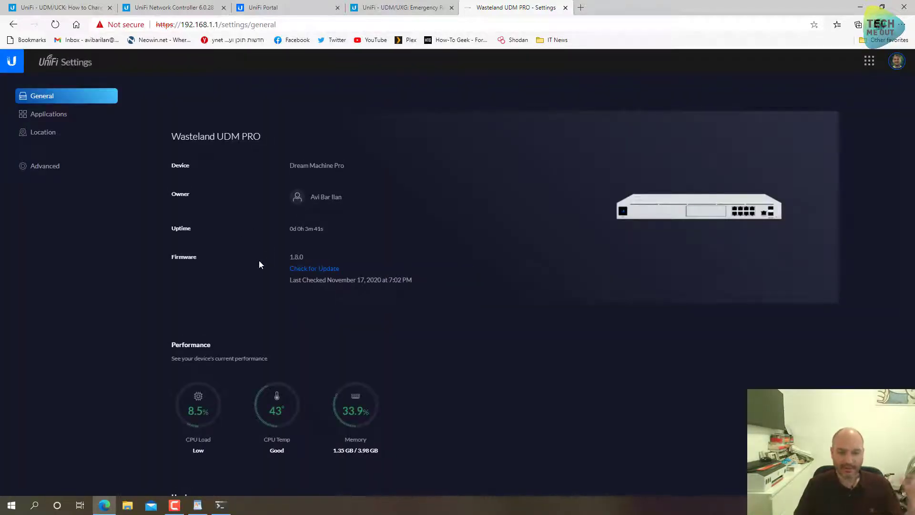
pyautogui.scroll(-3)
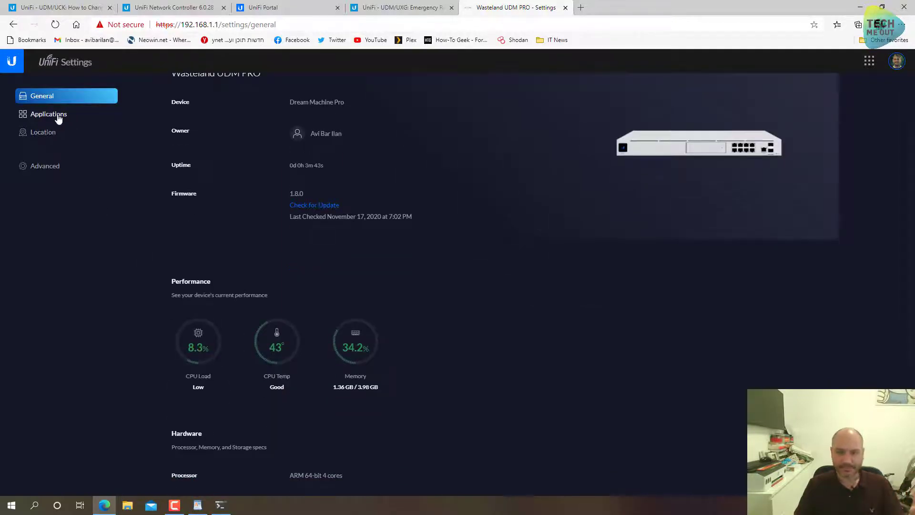
pyautogui.click(48, 114)
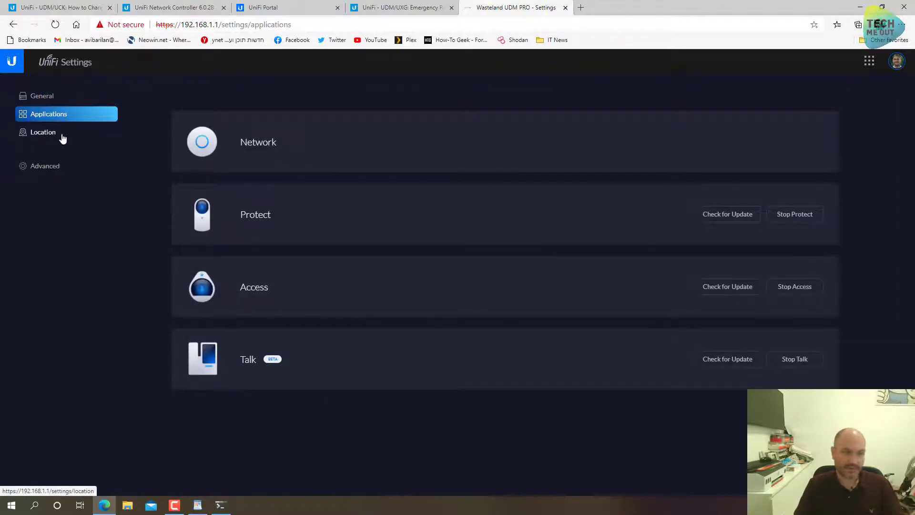
pyautogui.click(44, 166)
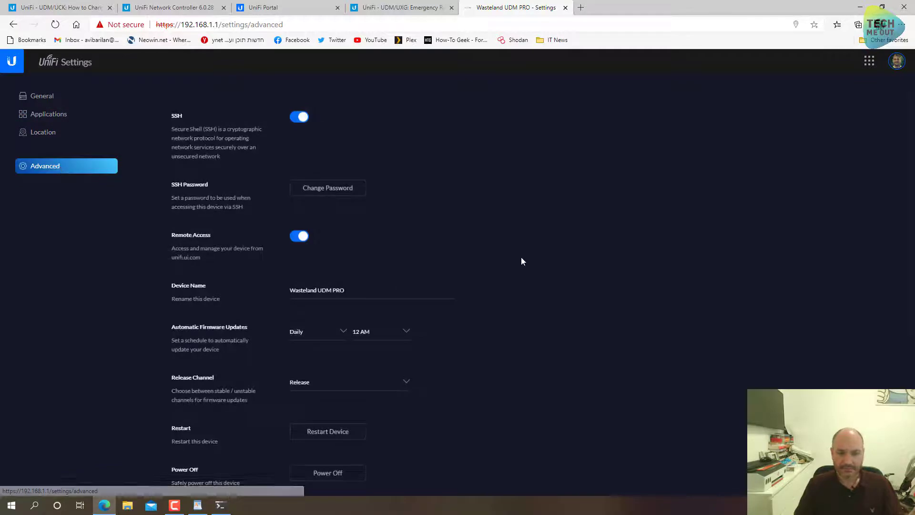
pyautogui.scroll(-3)
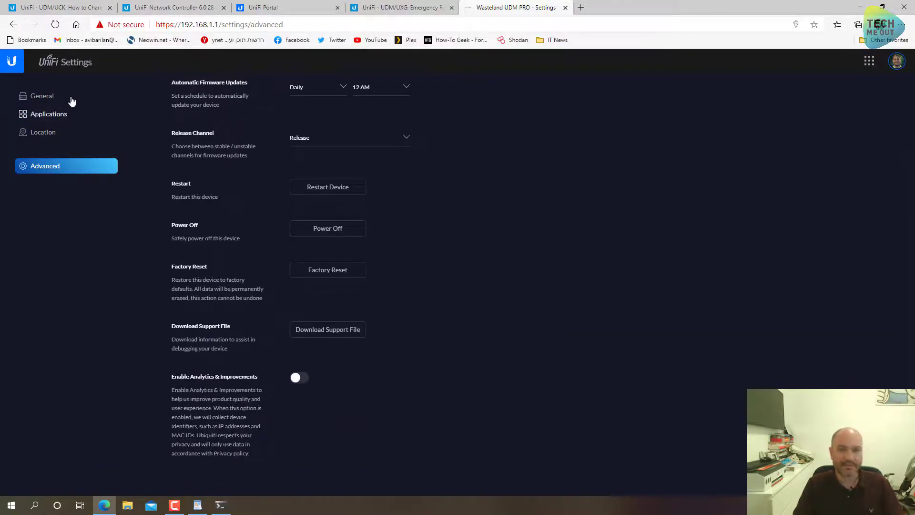
pyautogui.click(42, 96)
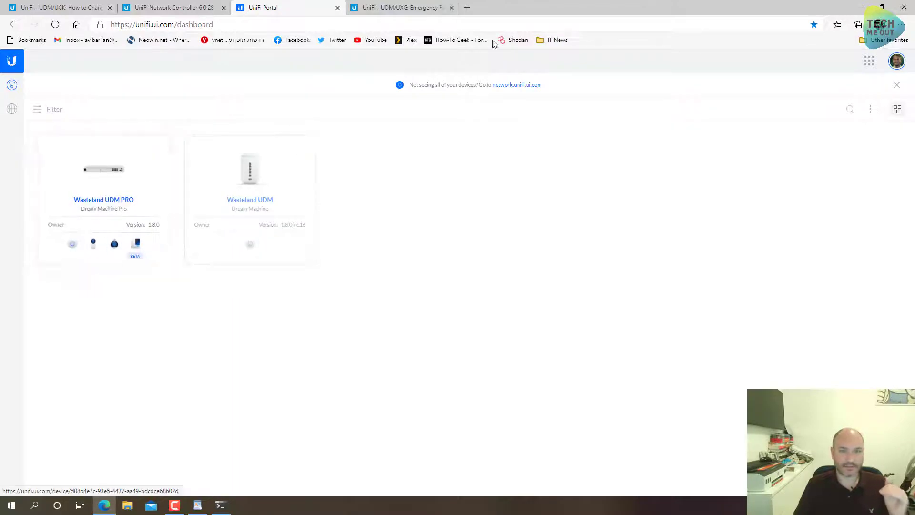
# Browse to 192.168.1.1 and go to the UDM Pro controller's System Settings page
pyautogui.write('192.168.1.1/network/site/default/dashboard')
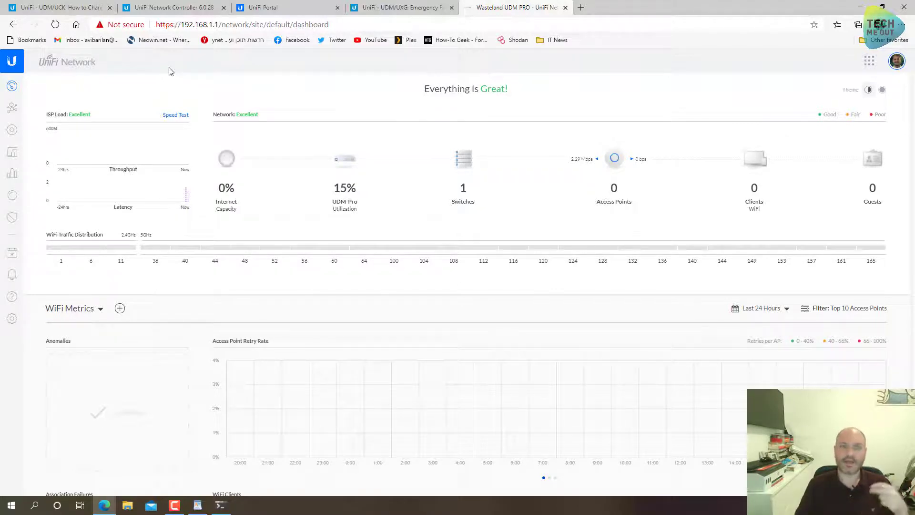
pyautogui.moveTo(253, 113)
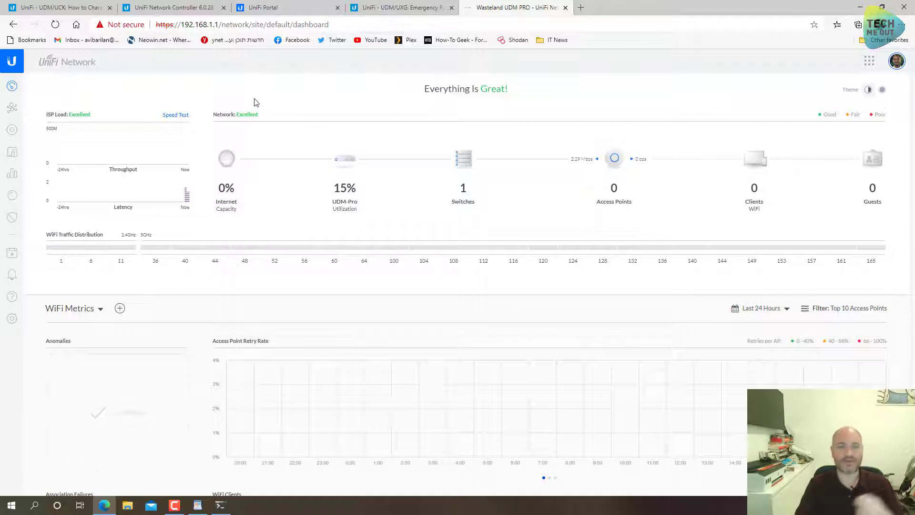
pyautogui.moveTo(240, 157)
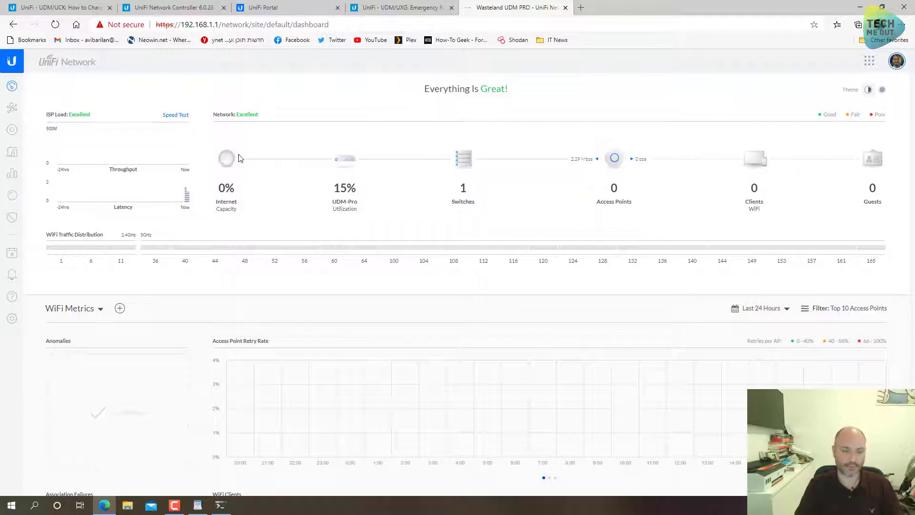
pyautogui.moveTo(11, 318)
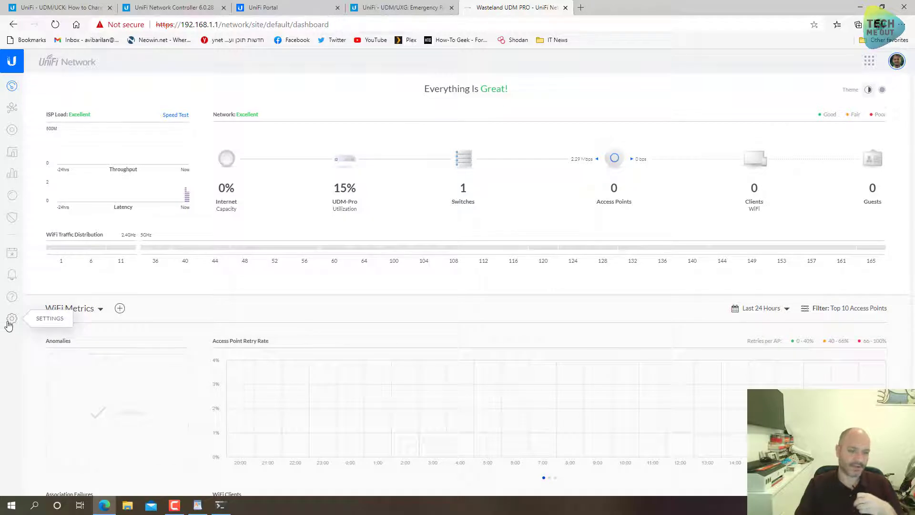
pyautogui.click(11, 318)
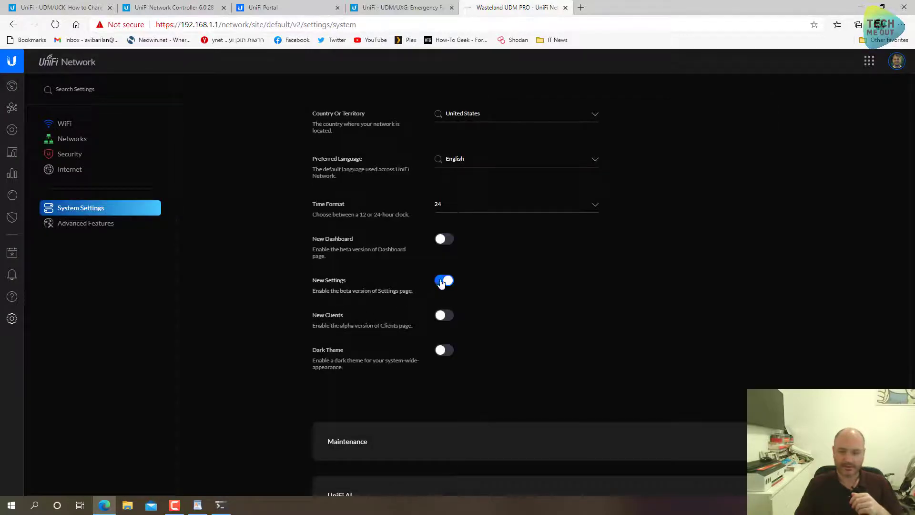
# Turn off New Settings, go to Site > Backup and start uploading a file under Restore Backup
pyautogui.click(444, 280)
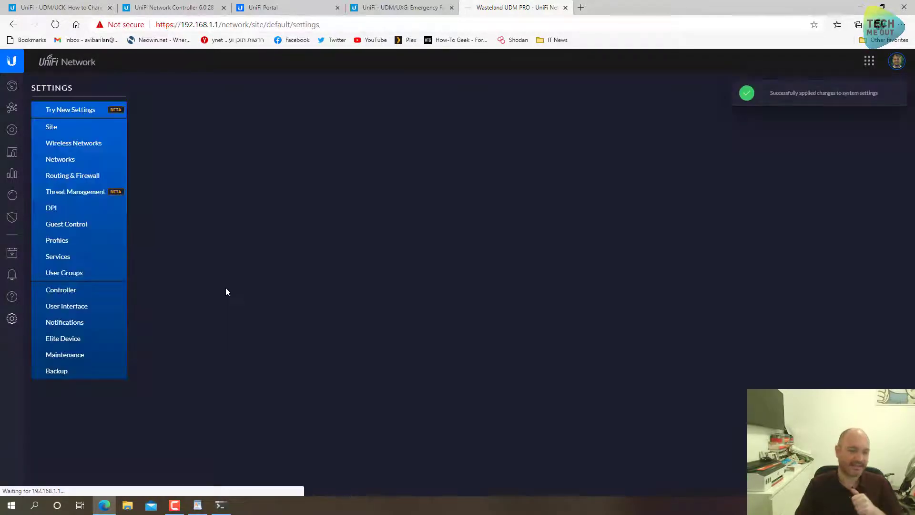
pyautogui.click(51, 127)
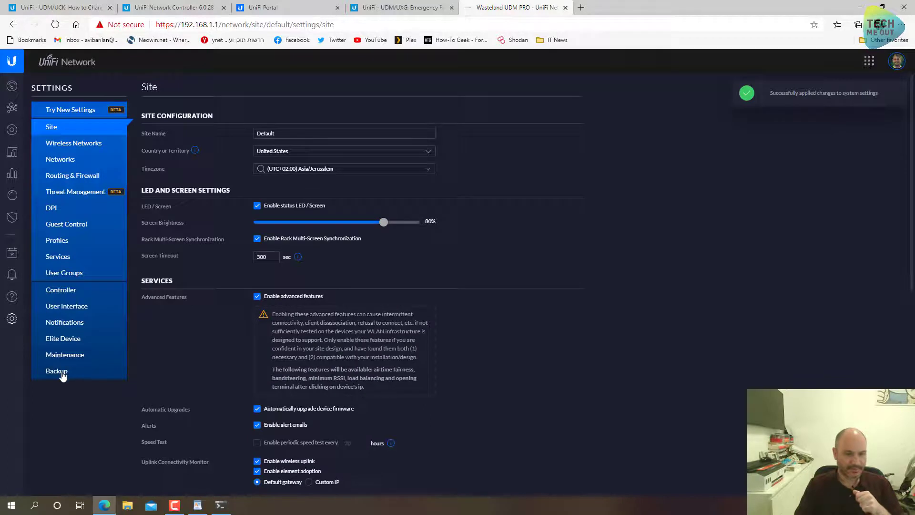
pyautogui.click(56, 370)
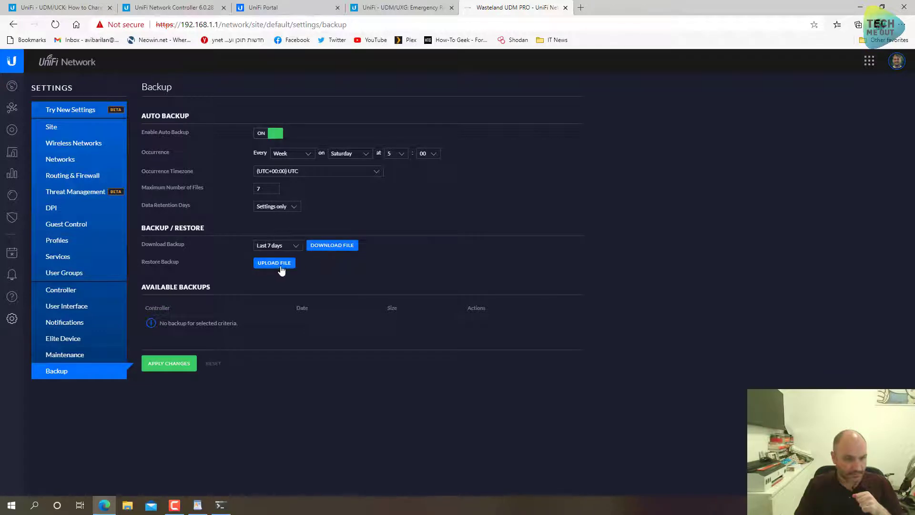
pyautogui.click(274, 263)
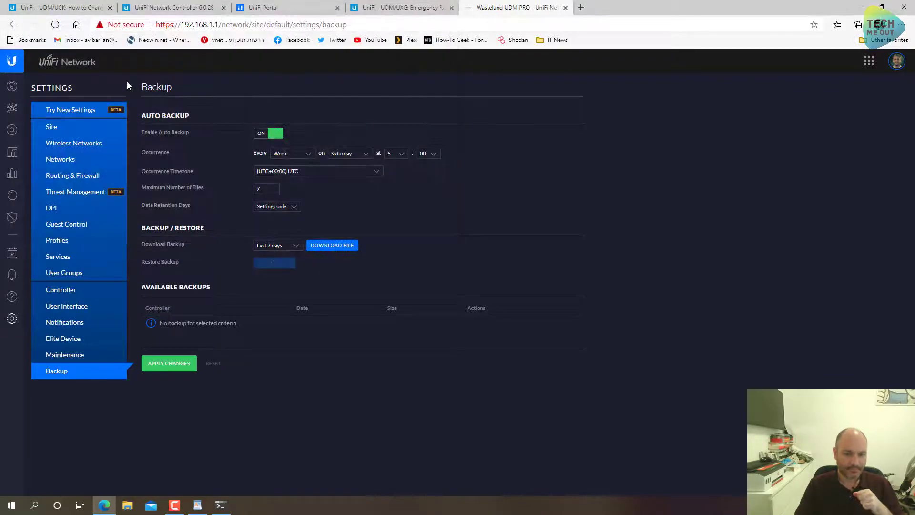
# Select the .unf backup file and confirm restoring the 6.0.28 backup from 17/11/2020
pyautogui.click(274, 263)
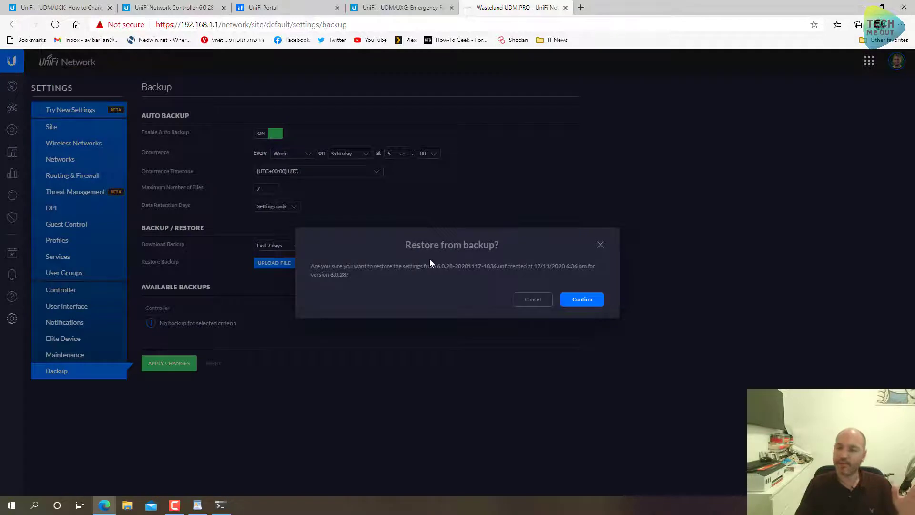
pyautogui.moveTo(410, 297)
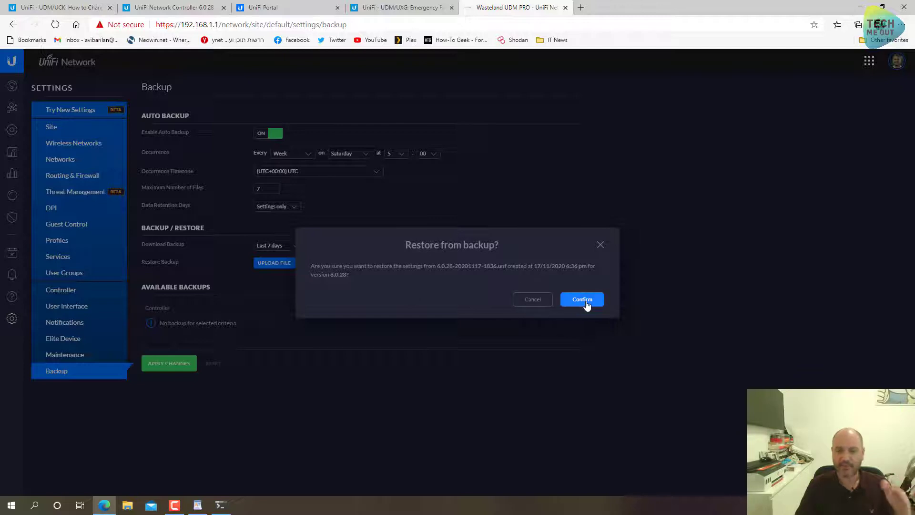
pyautogui.click(581, 299)
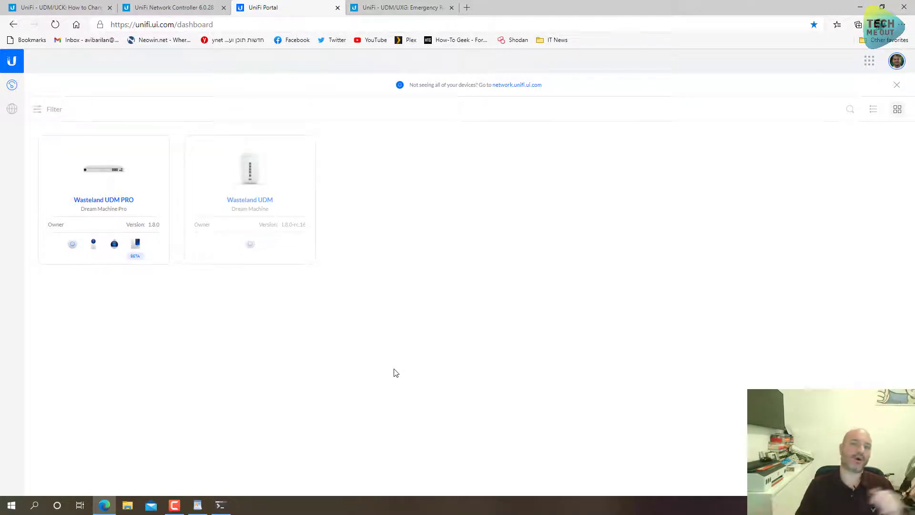
pyautogui.moveTo(146, 185)
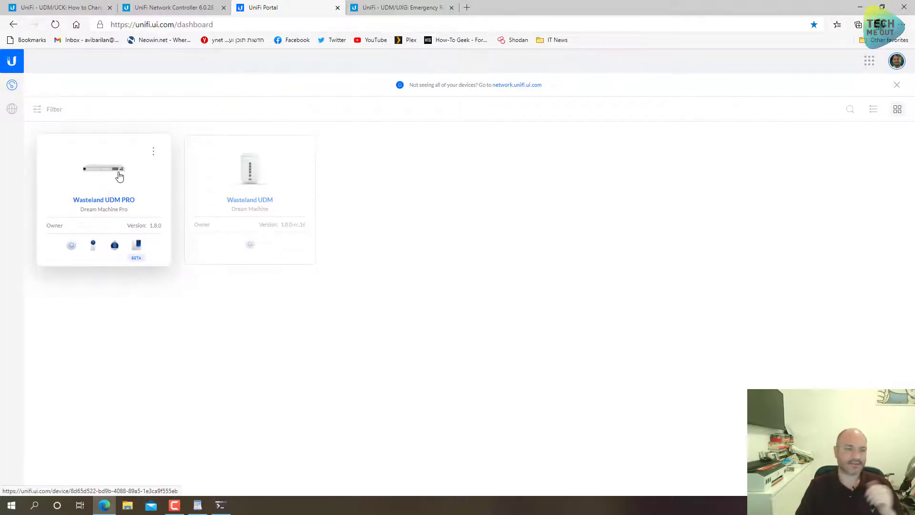
# From unifi.ui.com open the Wasteland UDM PRO console and launch its Network application
pyautogui.click(119, 175)
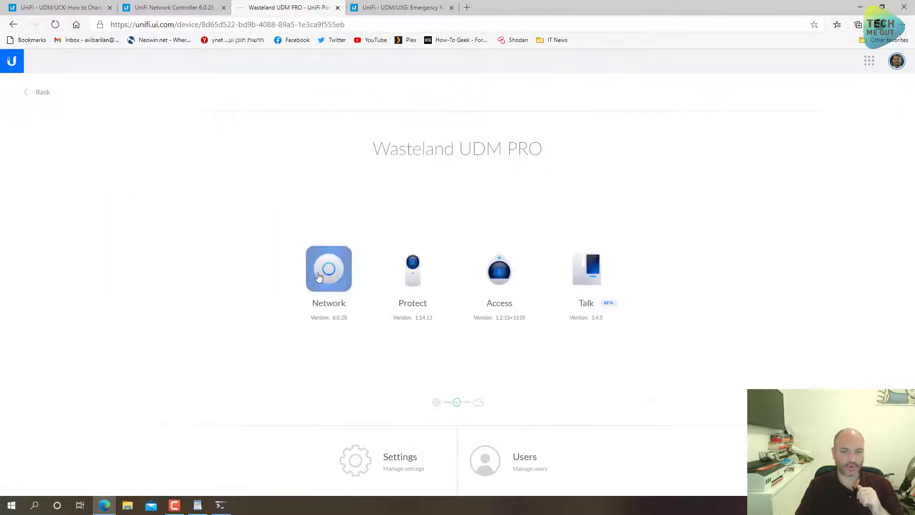
pyautogui.click(329, 269)
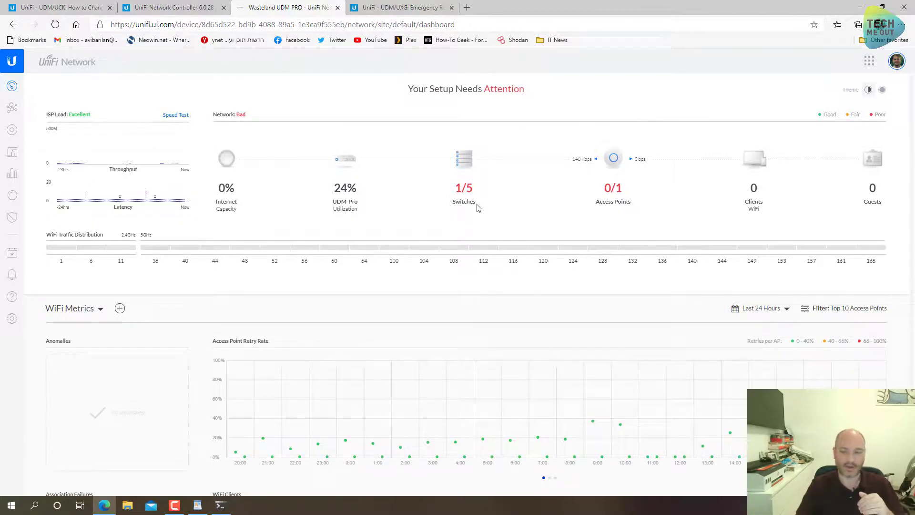
pyautogui.moveTo(11, 108)
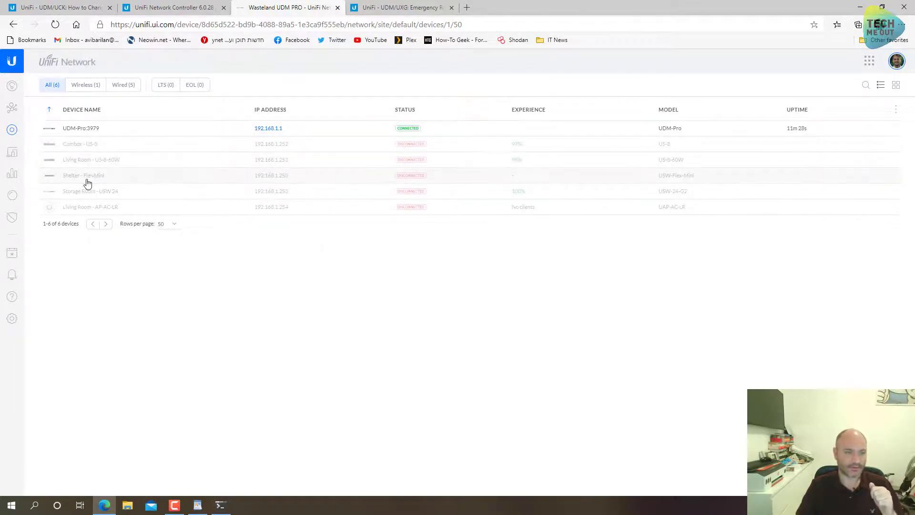
pyautogui.moveTo(12, 318)
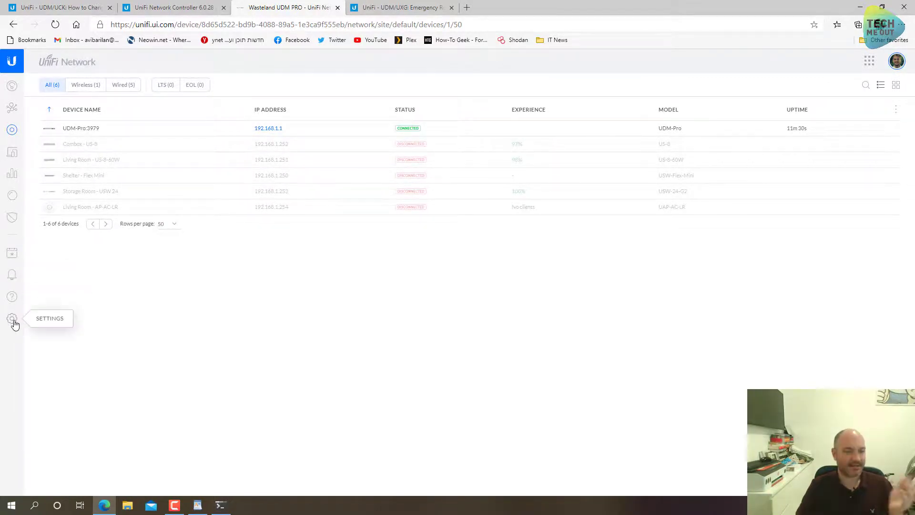
# Switch the controller back to classic settings by turning off New Settings
pyautogui.click(12, 318)
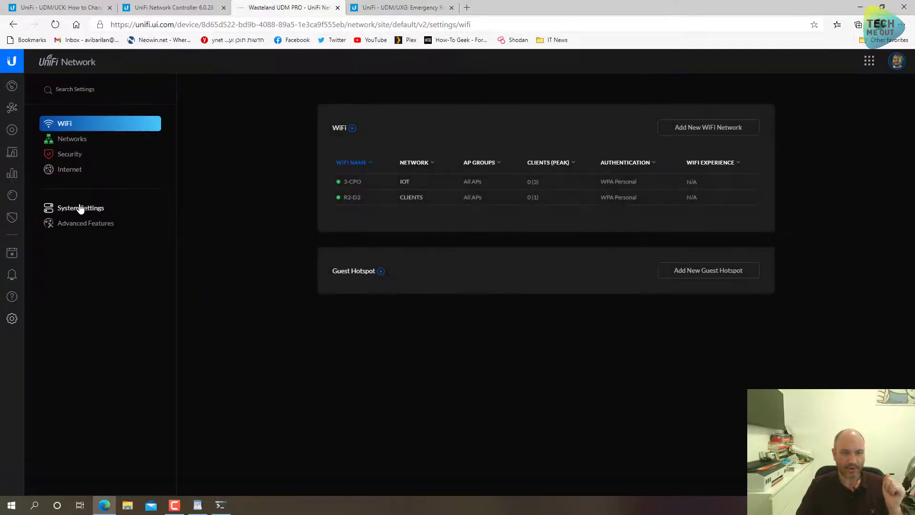
pyautogui.click(80, 207)
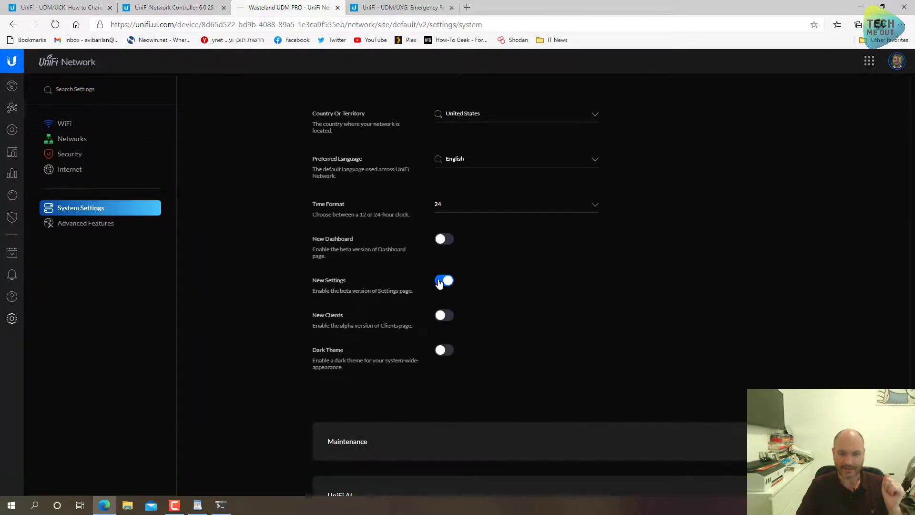
pyautogui.click(444, 281)
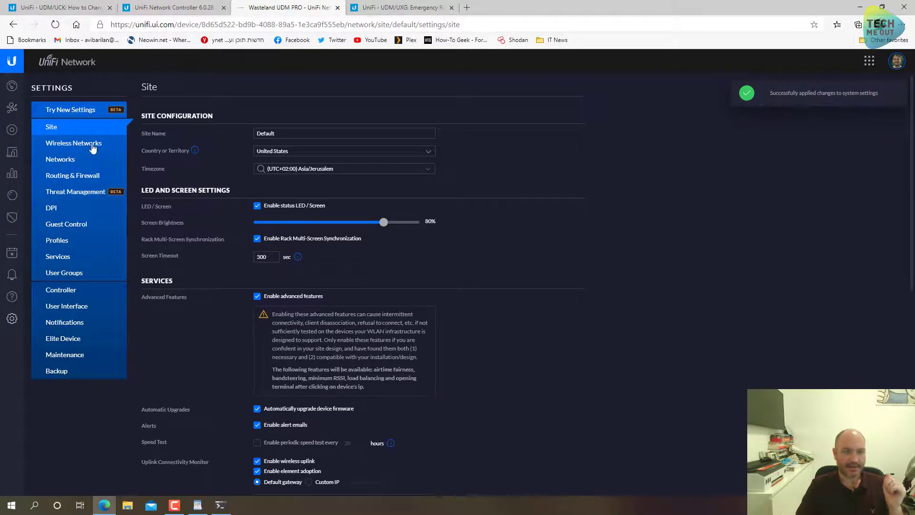
pyautogui.moveTo(73, 160)
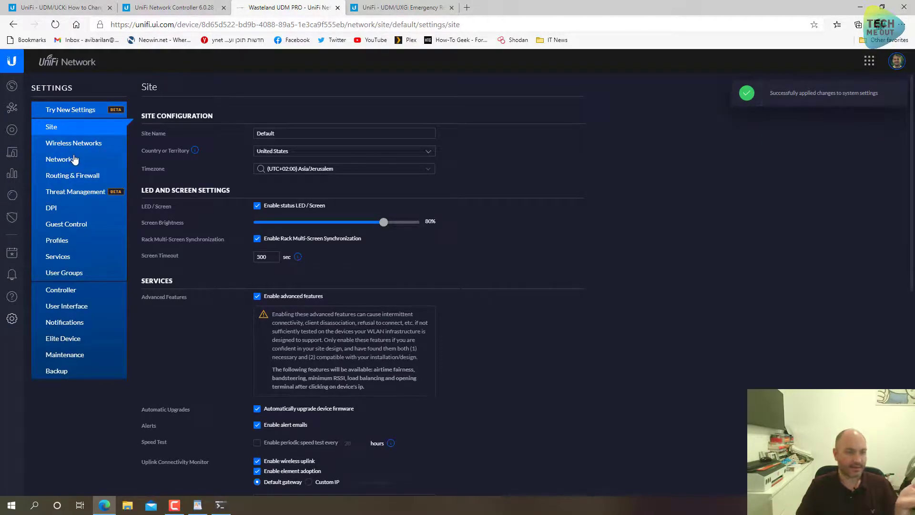
# Check the migrated Networks list (CLIENTS, IOT, LAB, LAN, SERVERS, STORAGE, WAN) and the two wireless networks
pyautogui.click(57, 159)
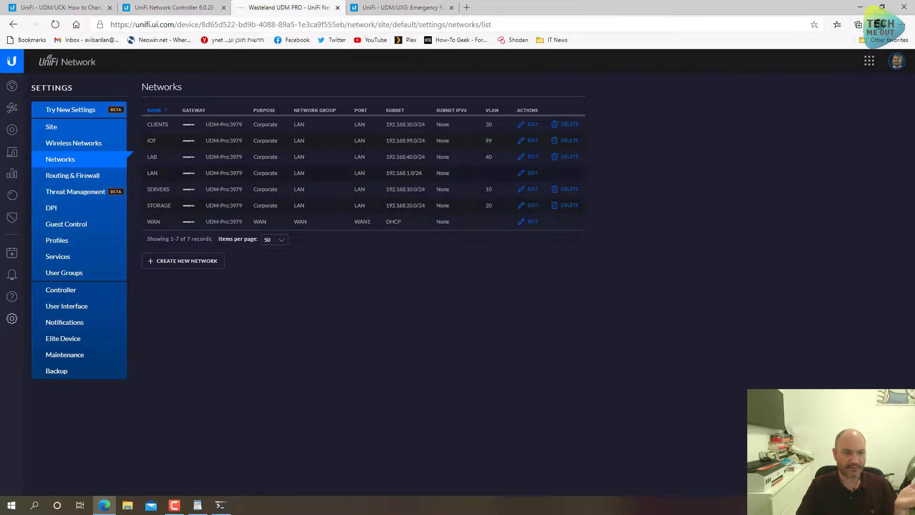
pyautogui.moveTo(92, 148)
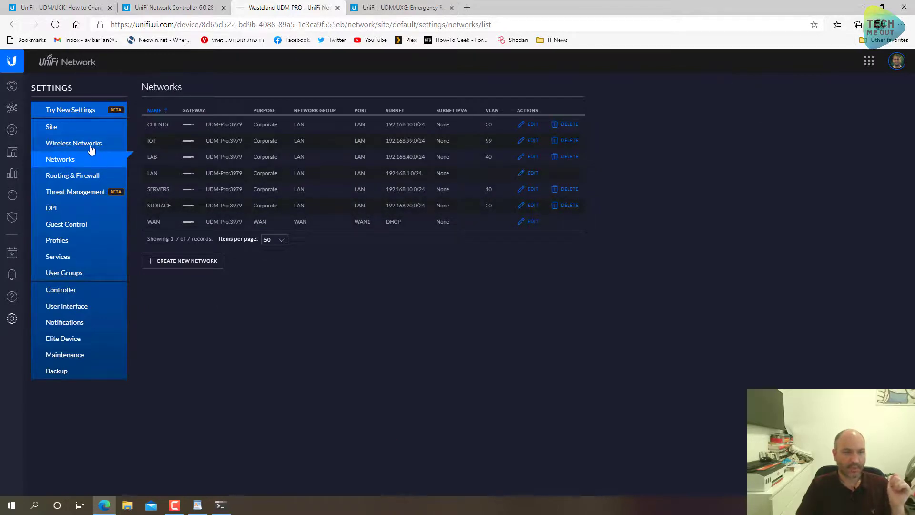
pyautogui.click(74, 143)
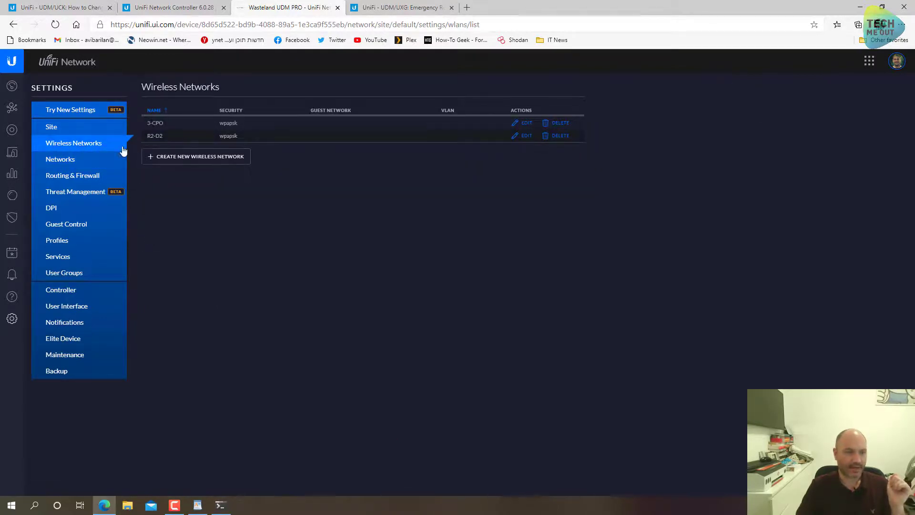
pyautogui.click(59, 158)
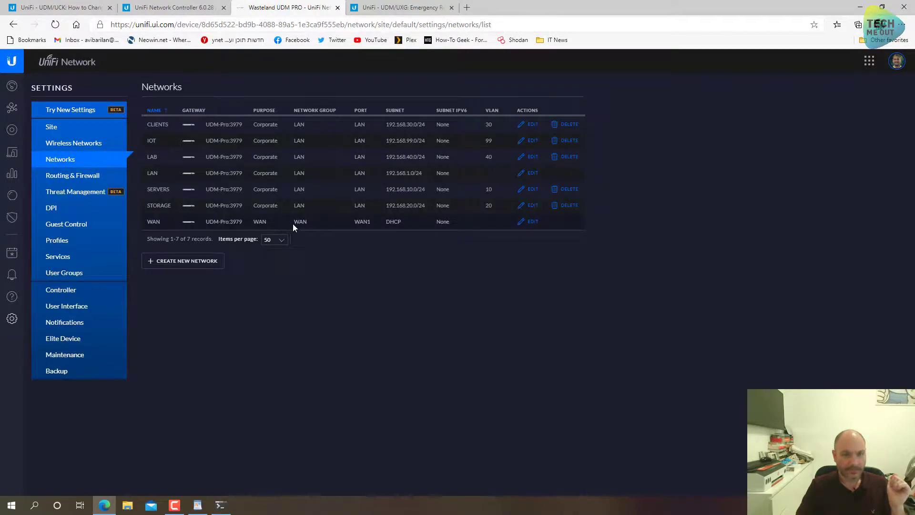
pyautogui.click(72, 175)
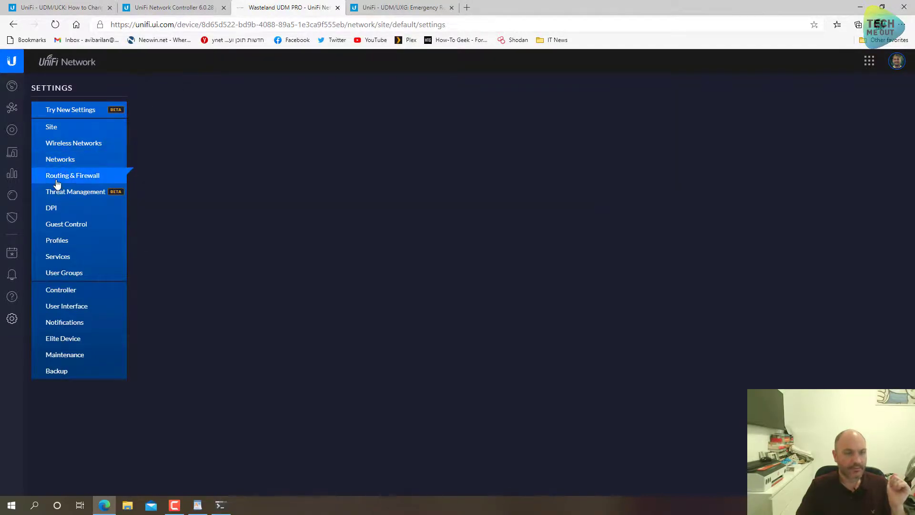
# Review the restored WAN IN and LAN IN firewall rules under Routing & Firewall
pyautogui.click(72, 175)
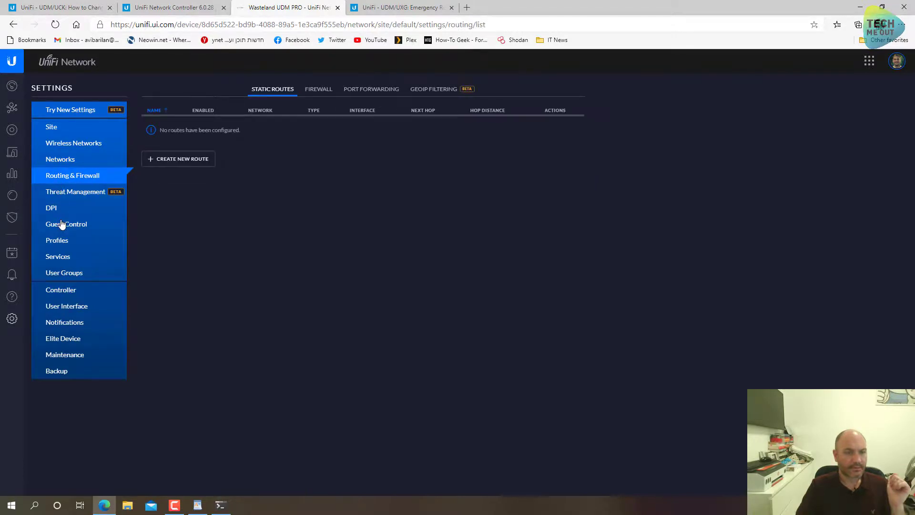
pyautogui.moveTo(326, 100)
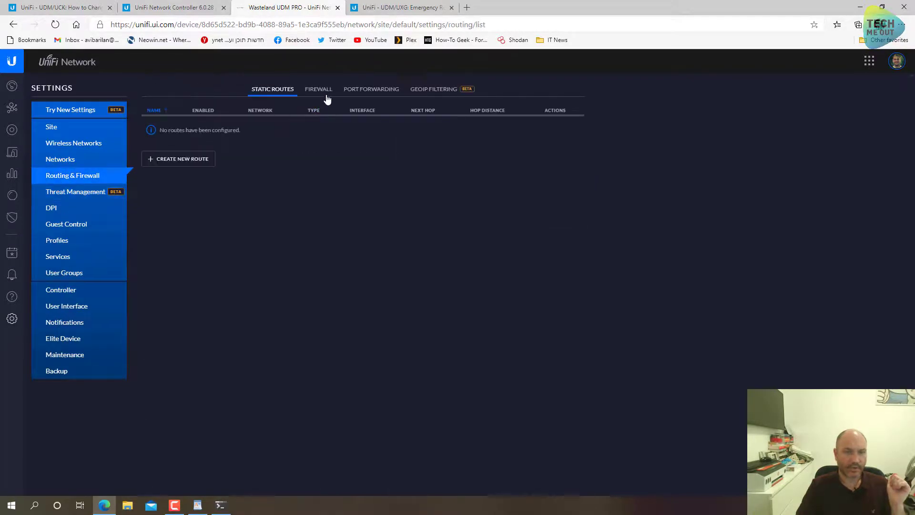
pyautogui.click(319, 89)
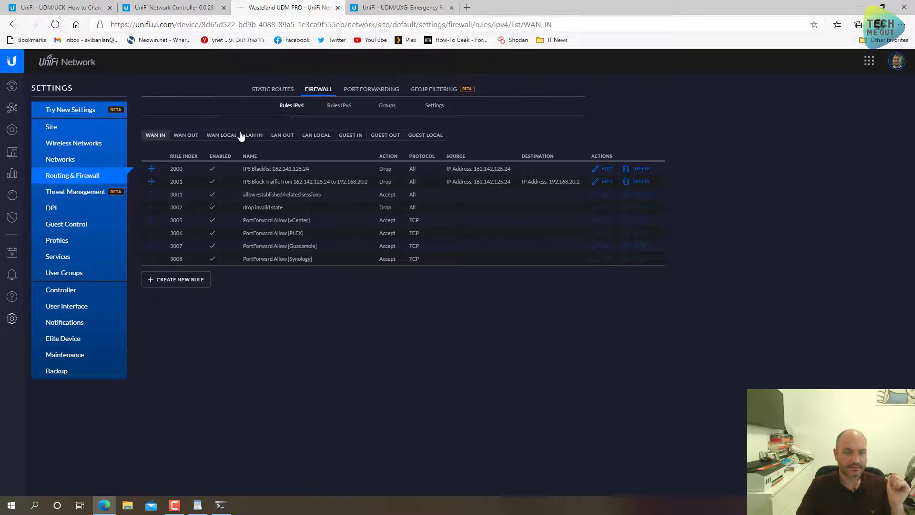
pyautogui.click(253, 135)
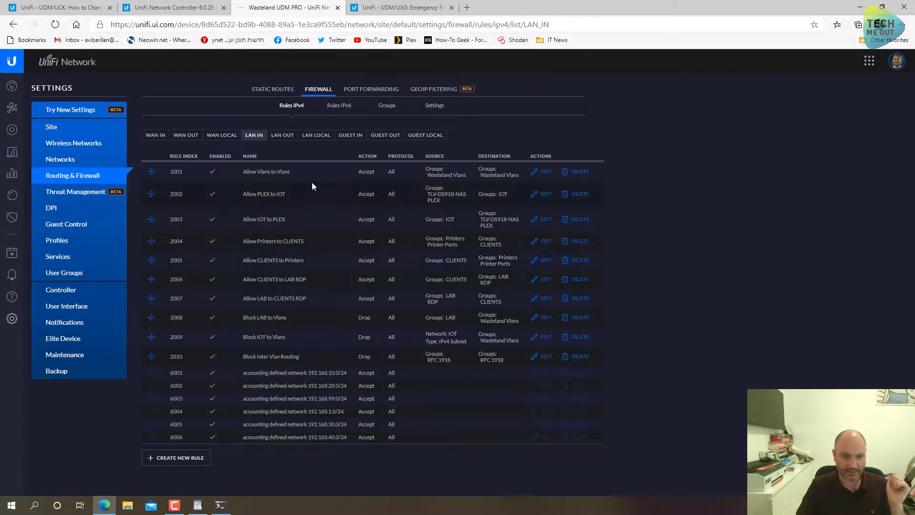
pyautogui.moveTo(308, 201)
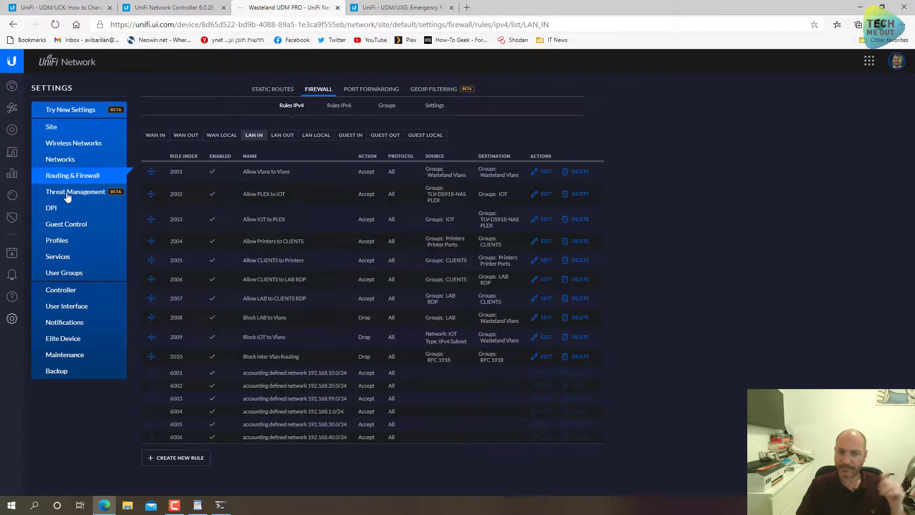
# Review Threat Management, confirming IPS mode is on with its protection categories
pyautogui.click(74, 191)
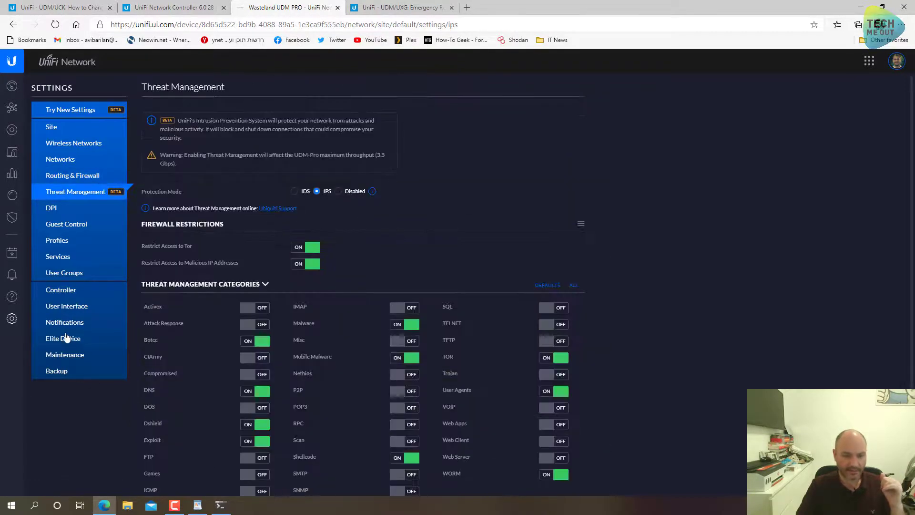
pyautogui.scroll(-3)
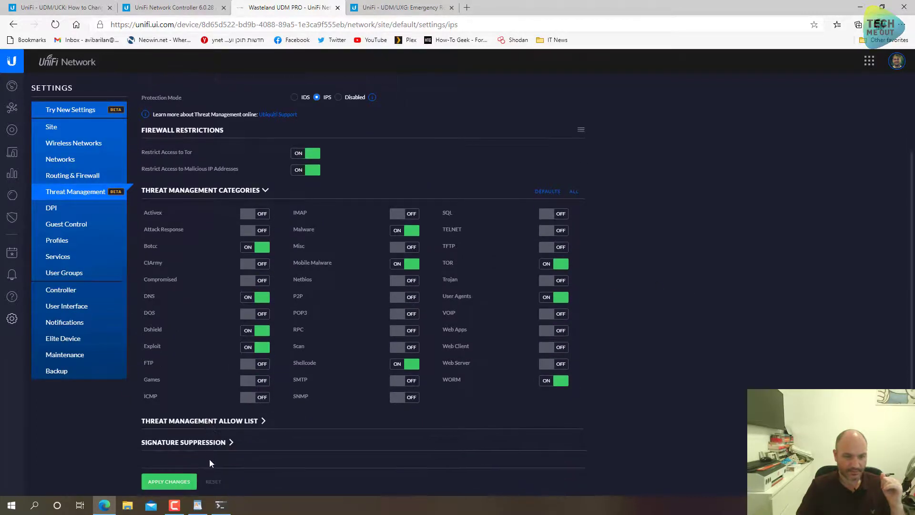
pyautogui.scroll(3)
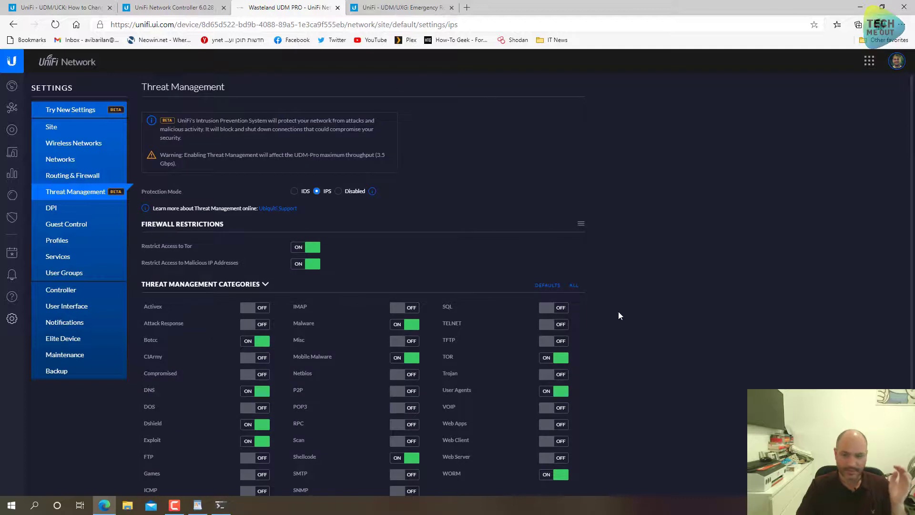
pyautogui.scroll(-3)
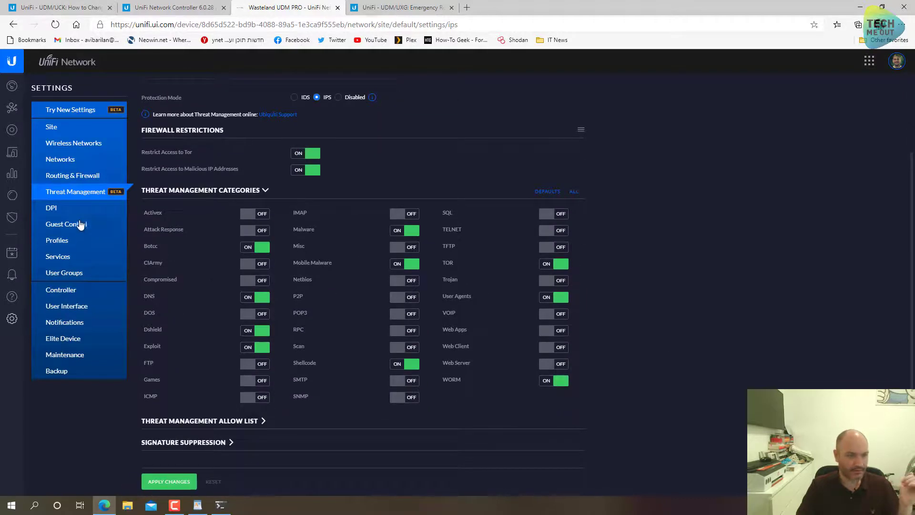
# Look through the migrated RADIUS profiles, services and port forwarding rules
pyautogui.click(57, 240)
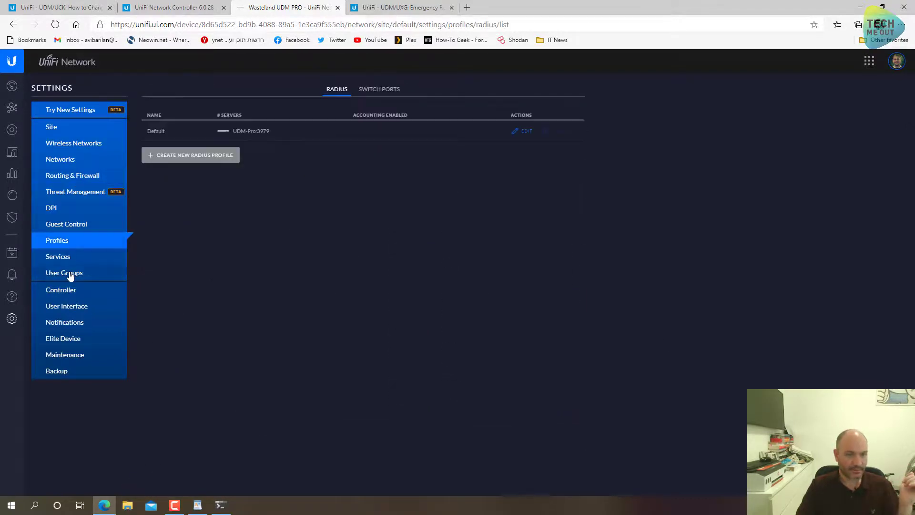
pyautogui.click(58, 256)
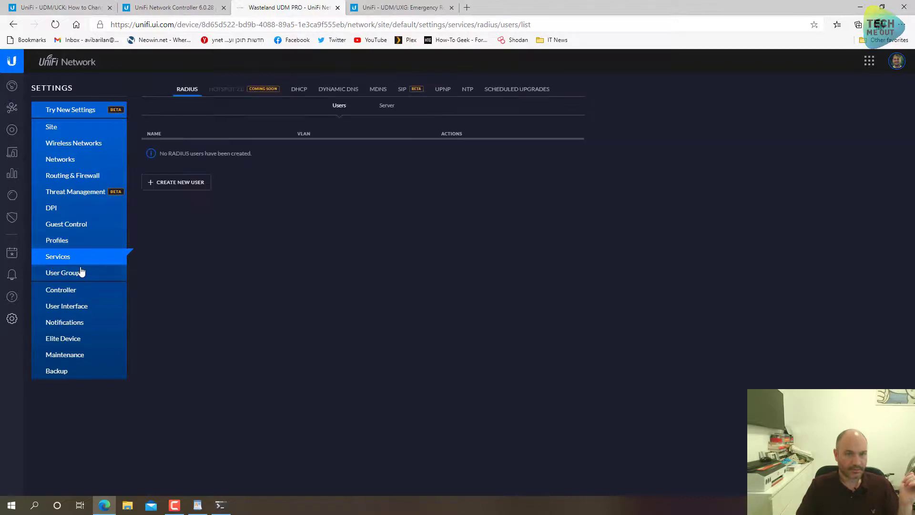
pyautogui.moveTo(58, 195)
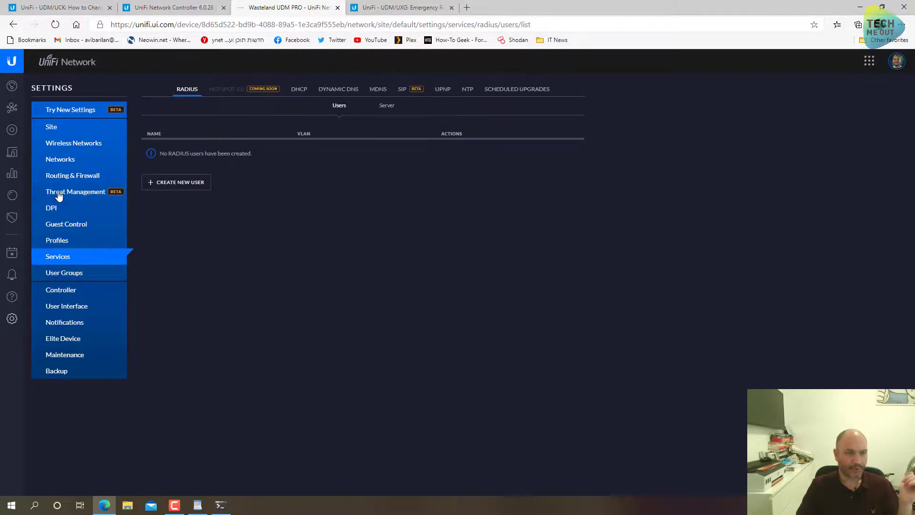
pyautogui.click(73, 175)
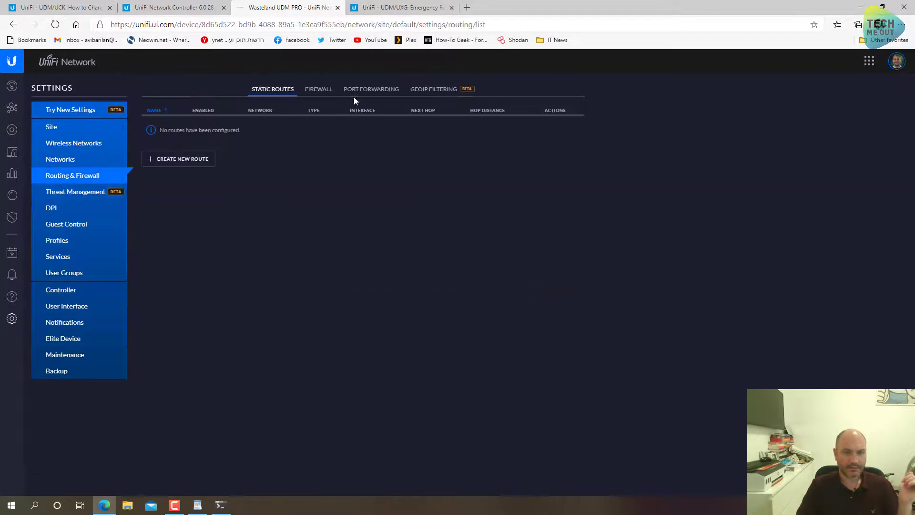
pyautogui.click(372, 89)
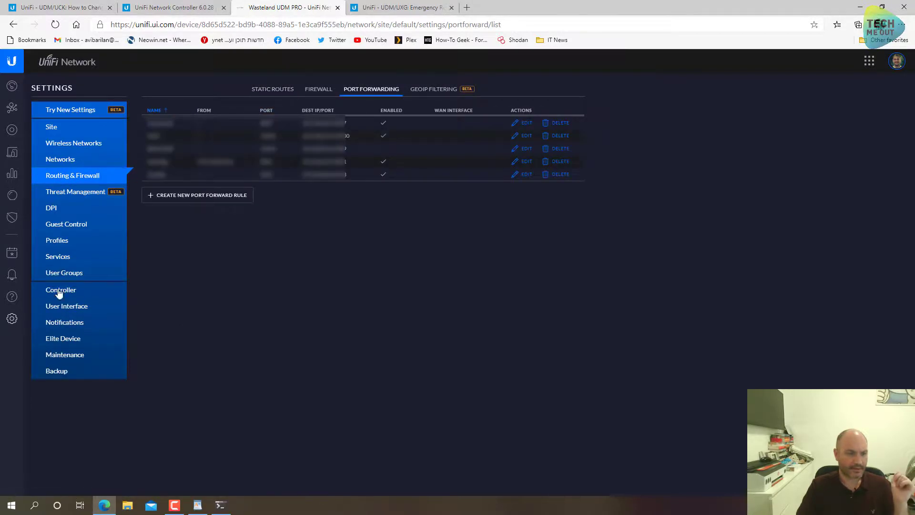
# Review the Controller, User Interface and Notifications settings, ending on the Elite Device status
pyautogui.click(61, 290)
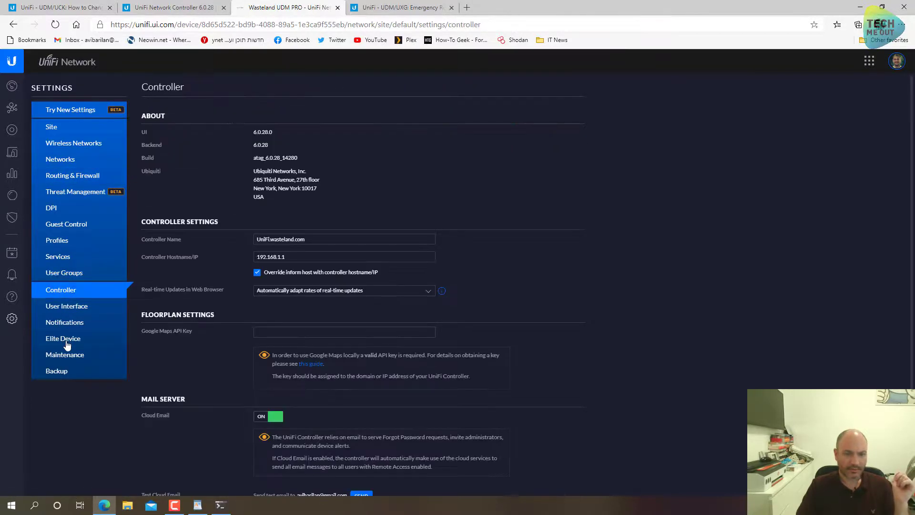
pyautogui.click(66, 306)
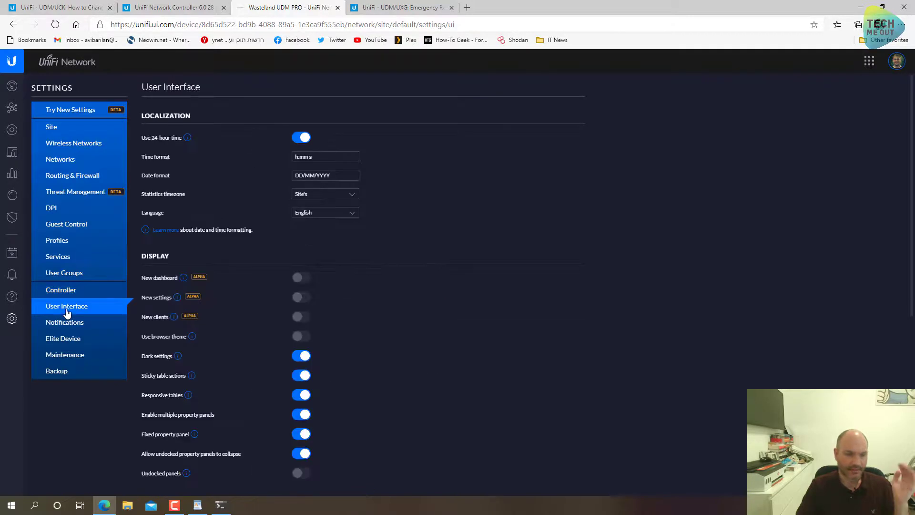
pyautogui.click(65, 322)
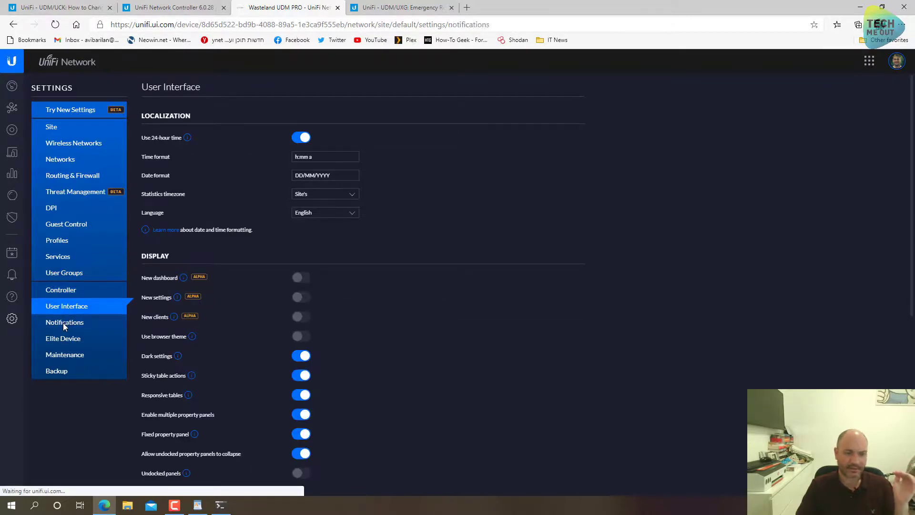
pyautogui.click(63, 339)
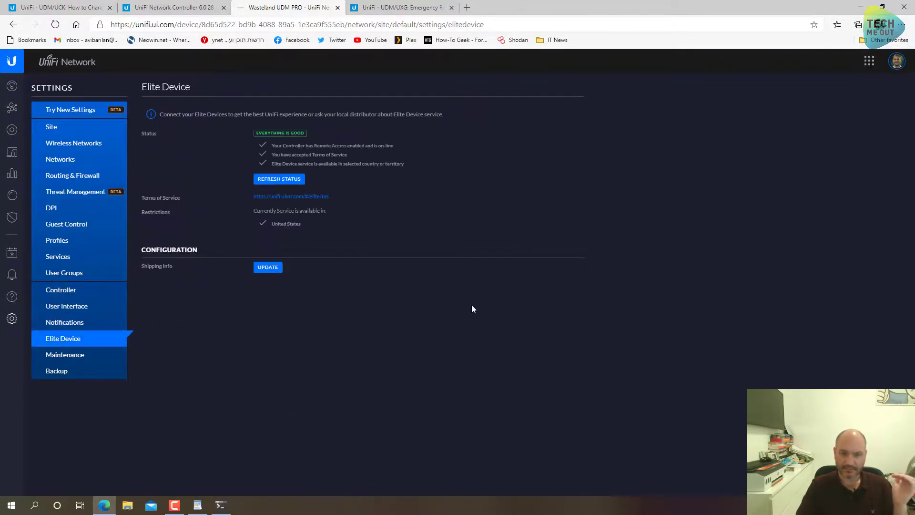